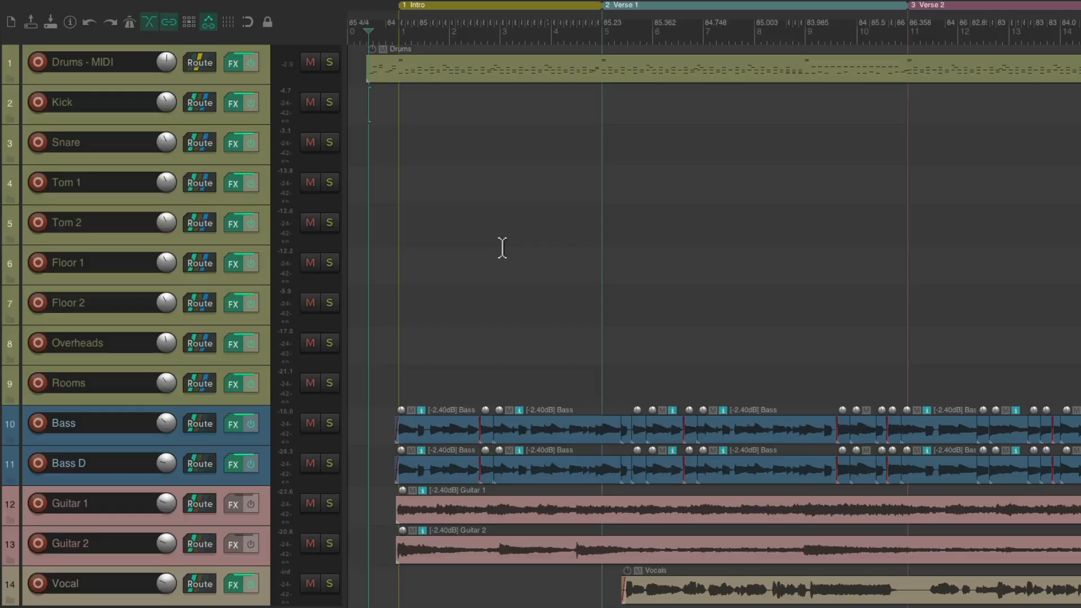
mouse_move(531, 80)
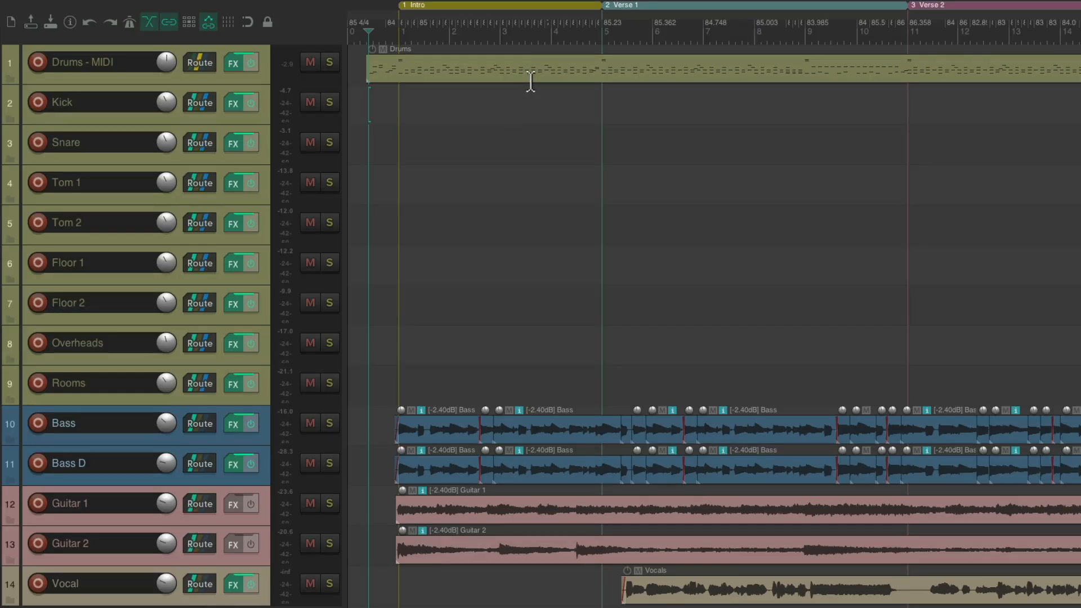
mouse_move(458, 164)
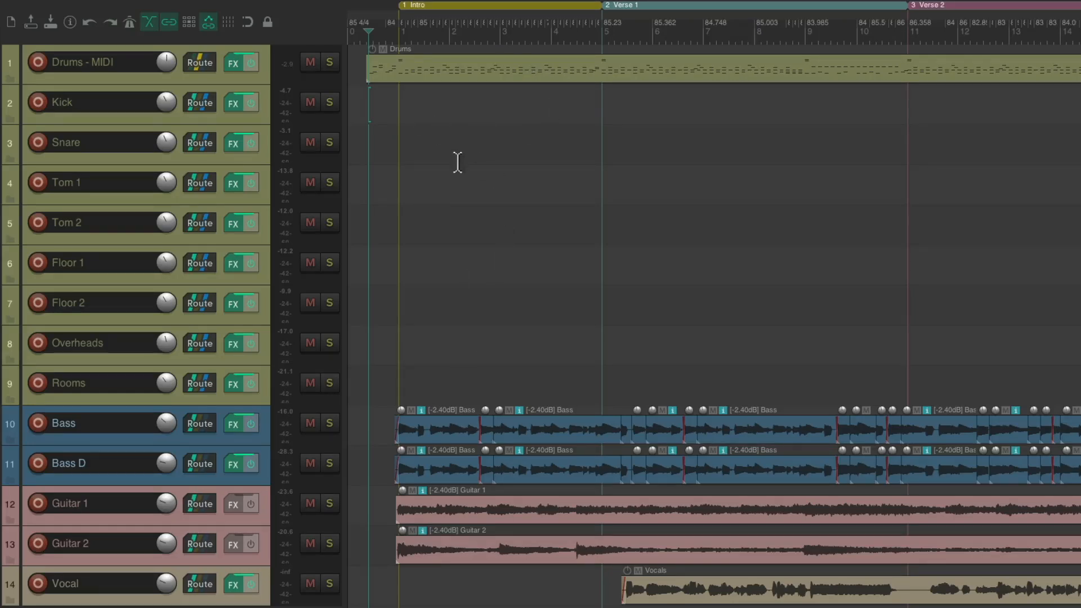
mouse_move(478, 386)
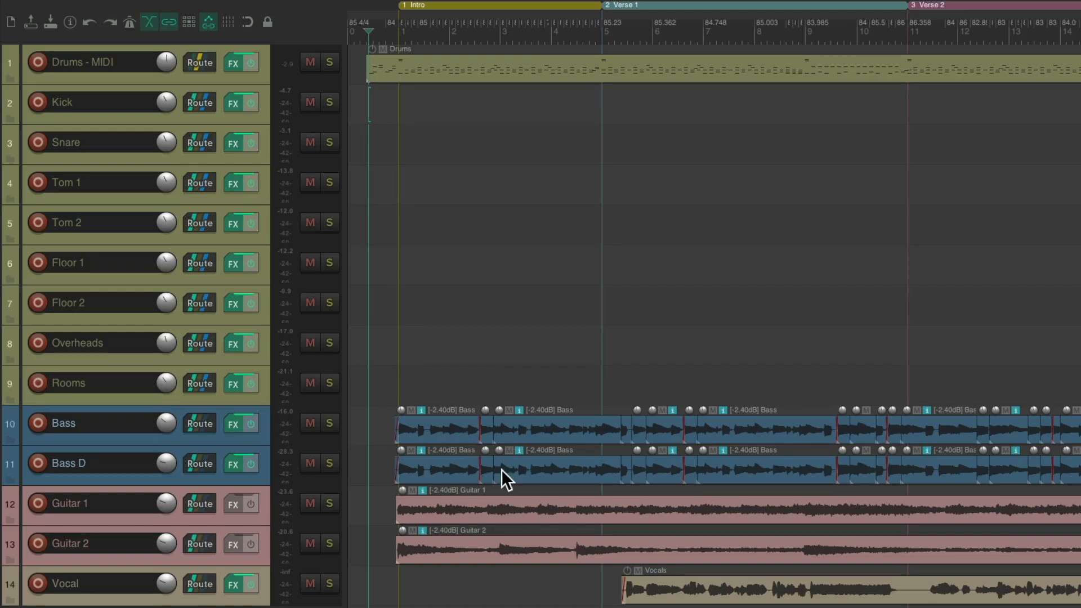
mouse_move(672, 594)
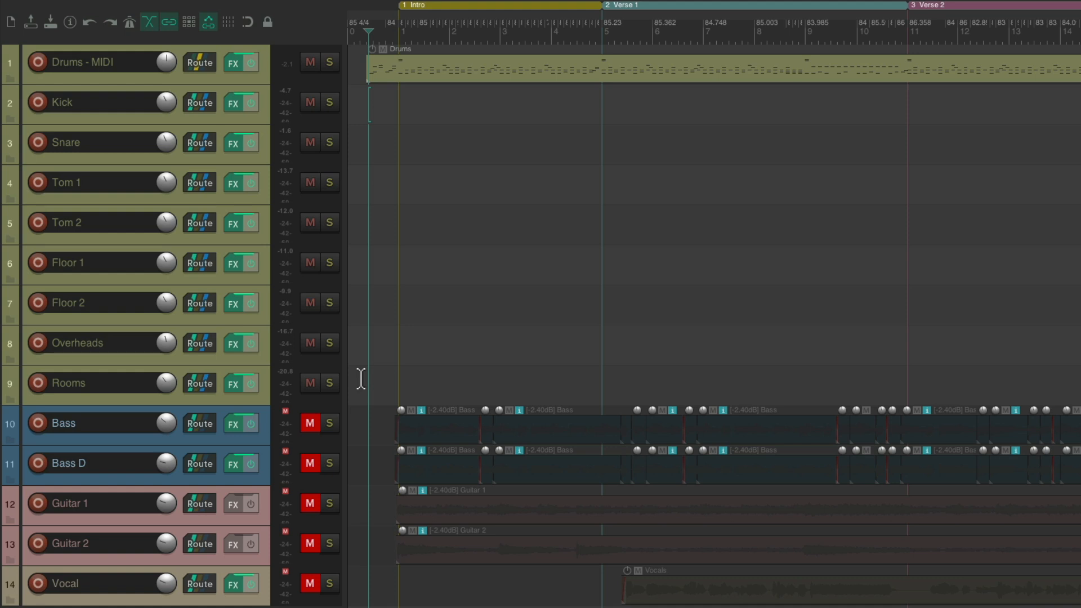
Mute track 9, Rooms, alongside the already muted bass, guitars and vocal.
left_click(310, 383)
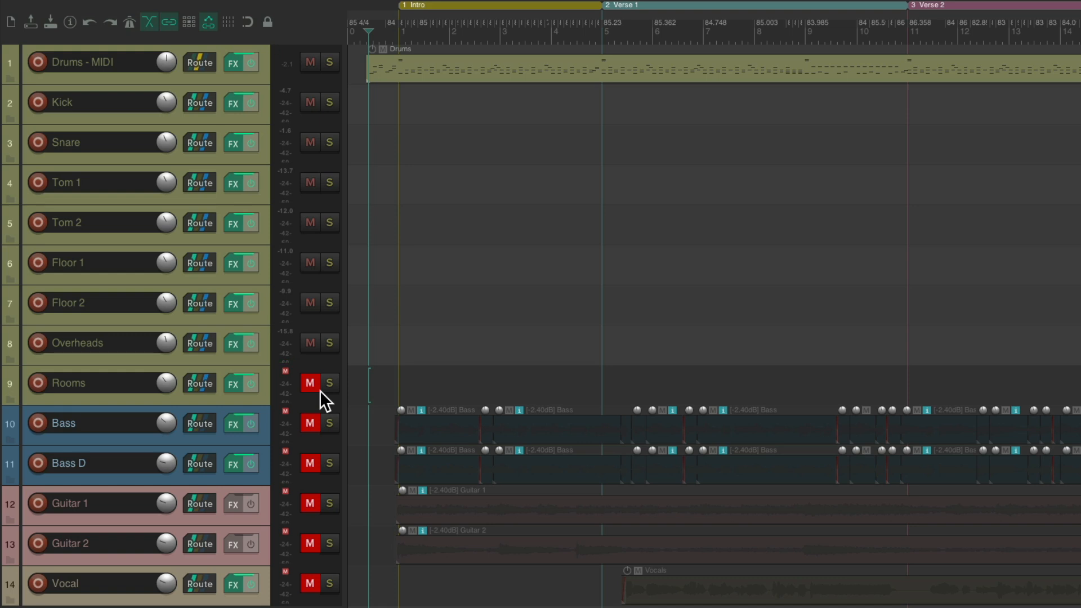
Insert a new track below Overheads and name it 'Fake Room Mics'.
left_click(102, 342)
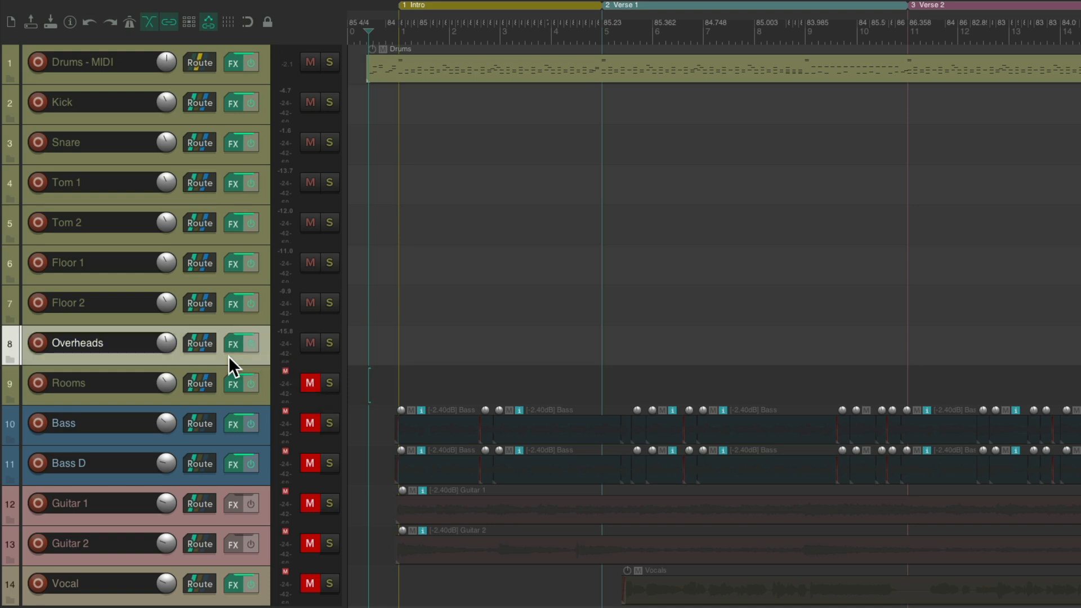
key("ctrl+t")
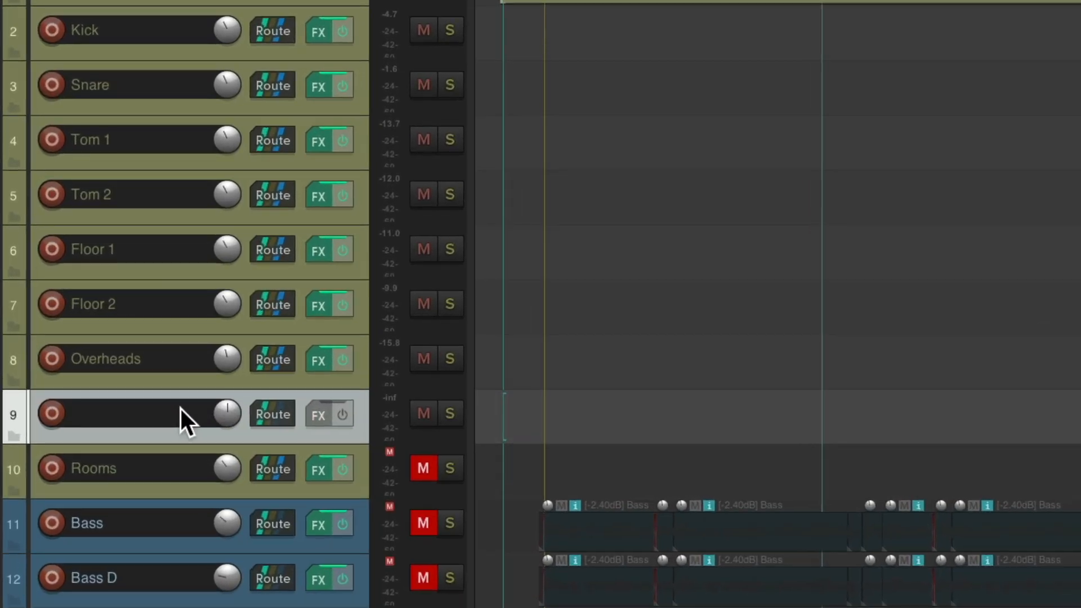
type("Fake Room Mics")
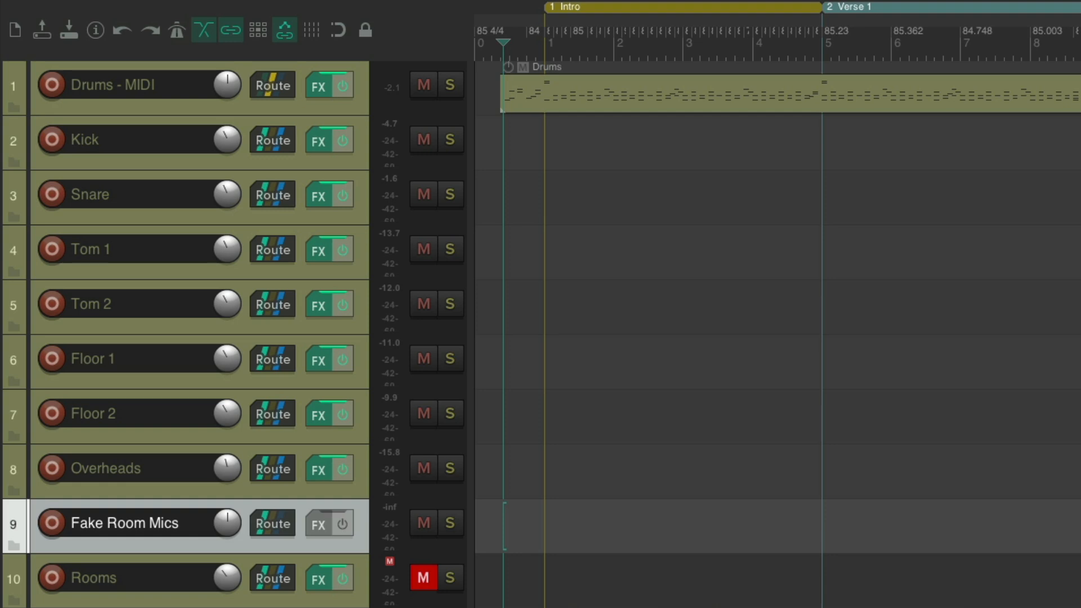
mouse_move(282, 211)
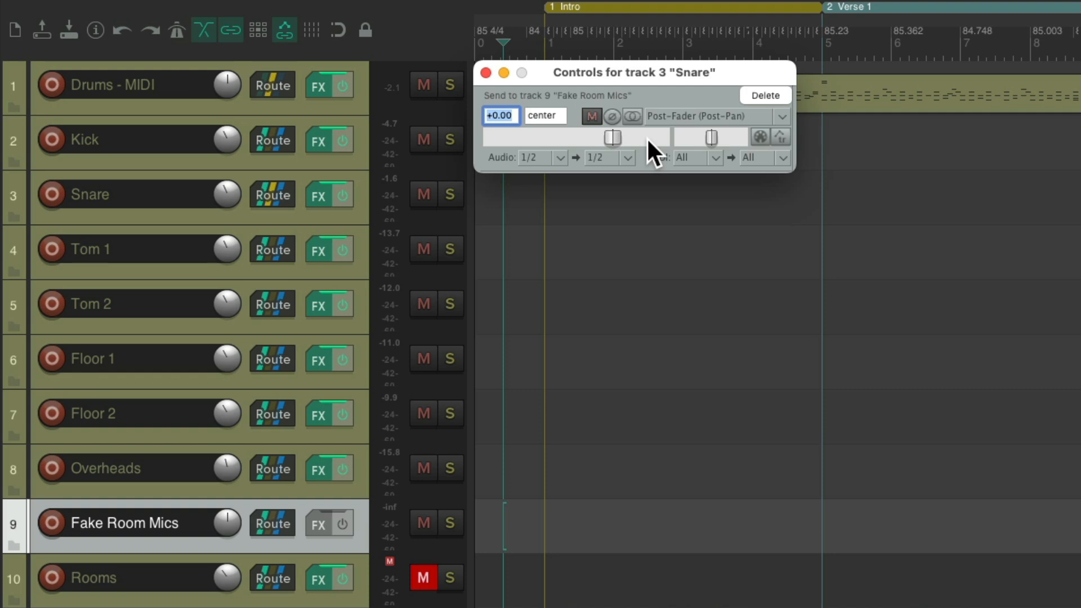
Lower the Snare send to Fake Room Mics to about -13 dB.
left_click_drag(635, 136, 610, 136)
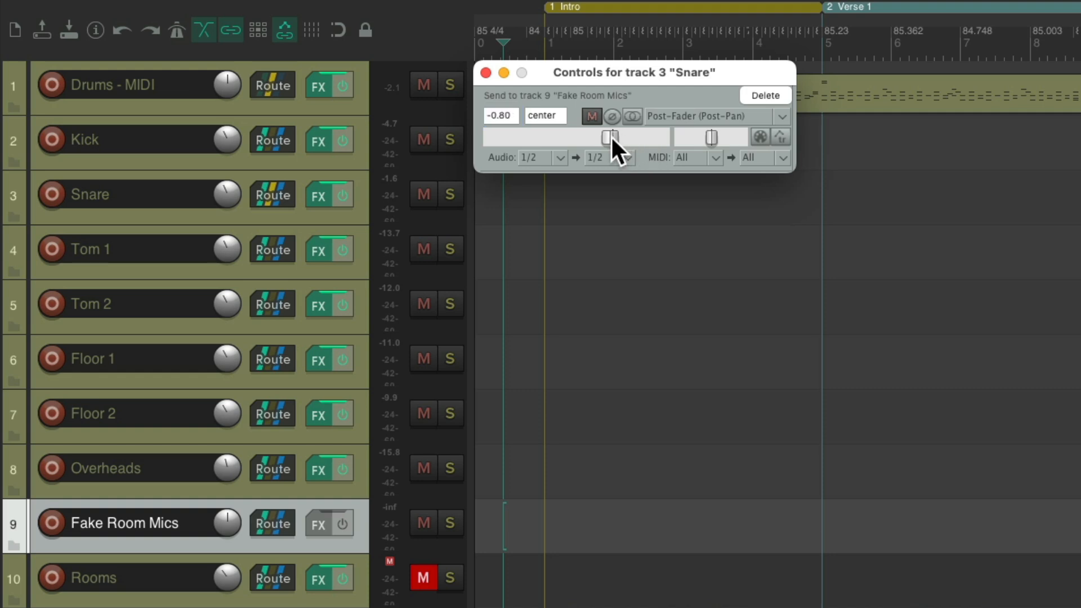
left_click_drag(610, 136, 571, 137)
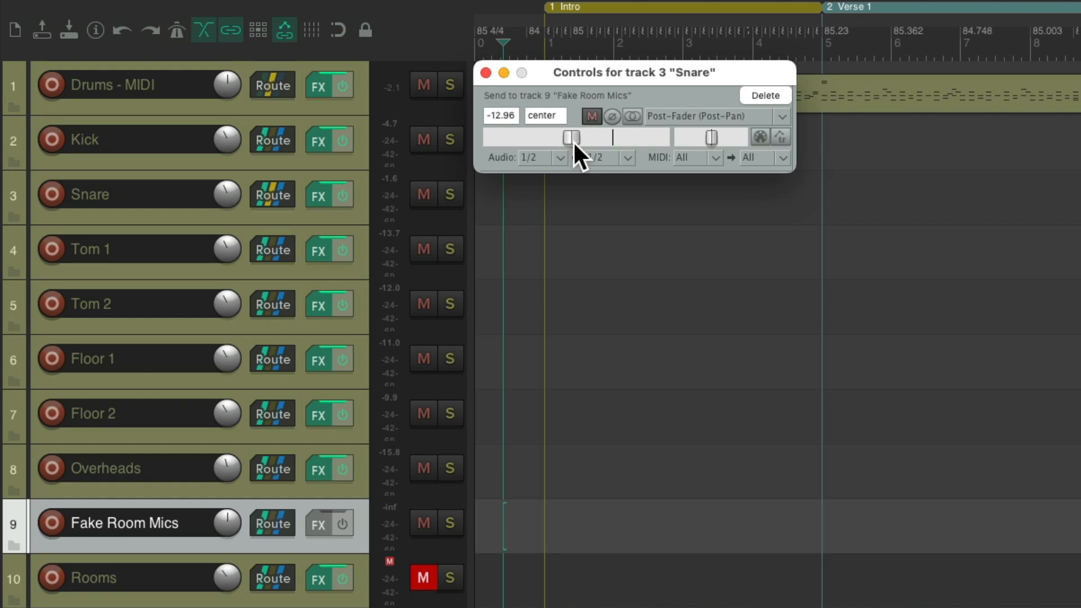
left_click(485, 74)
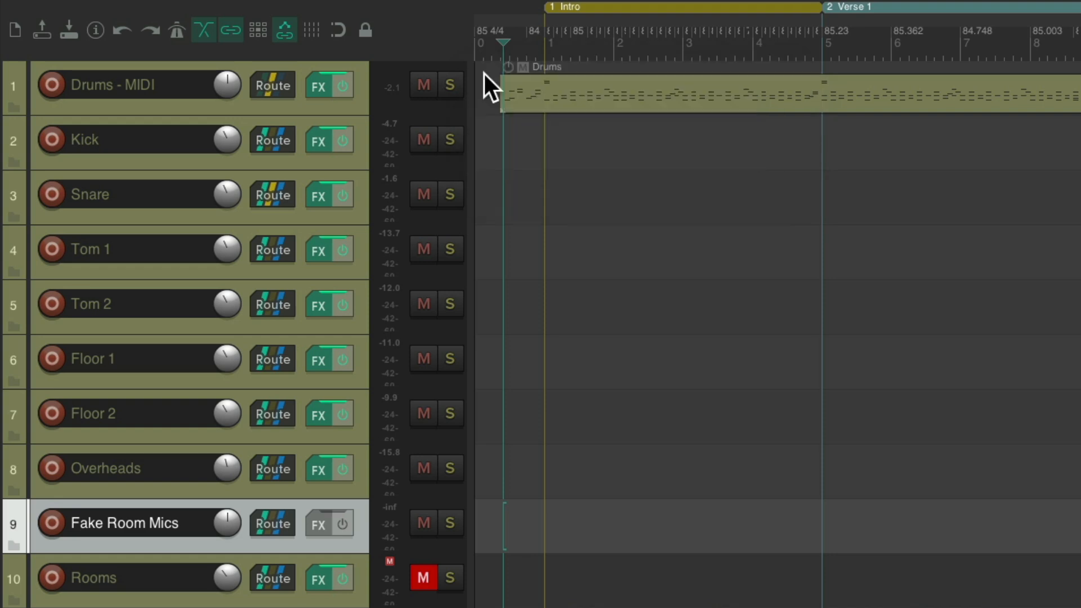
mouse_move(295, 156)
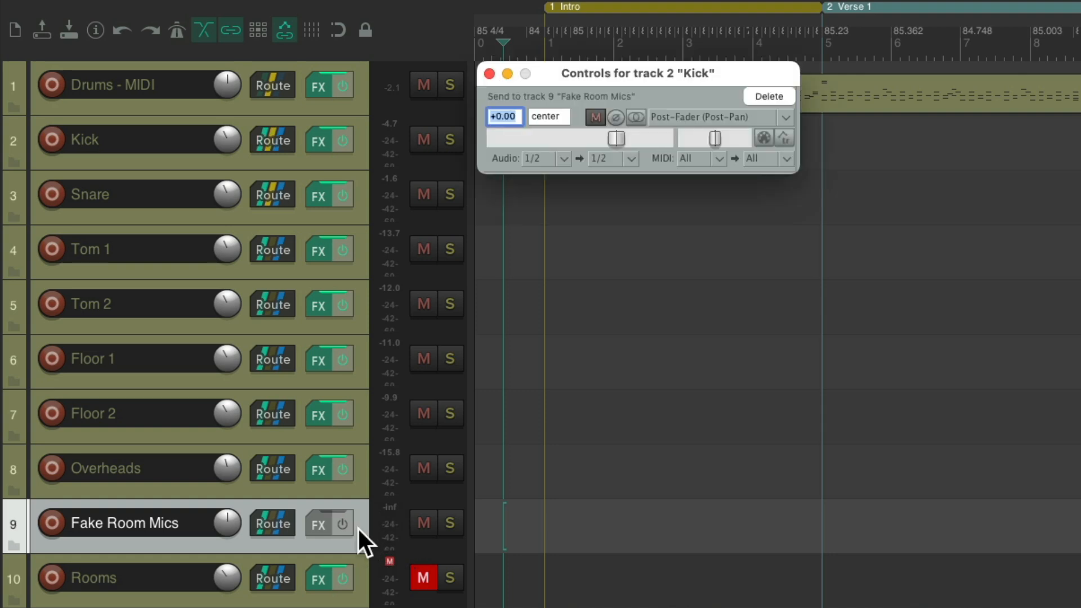
mouse_move(687, 159)
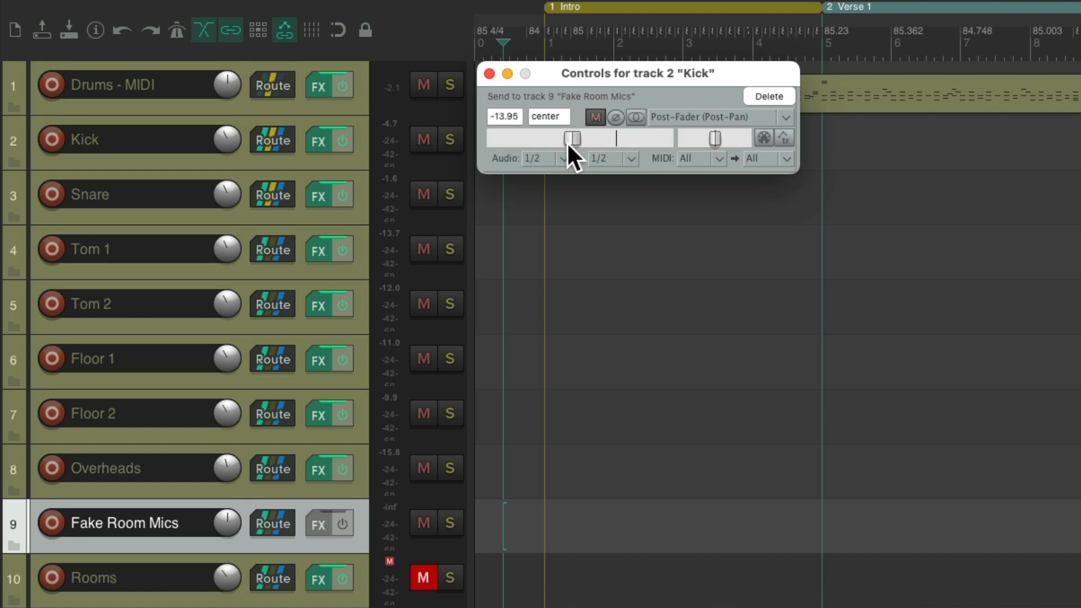
Lower the Kick send to Fake Room Mics to about -25 dB.
left_click_drag(572, 139, 569, 138)
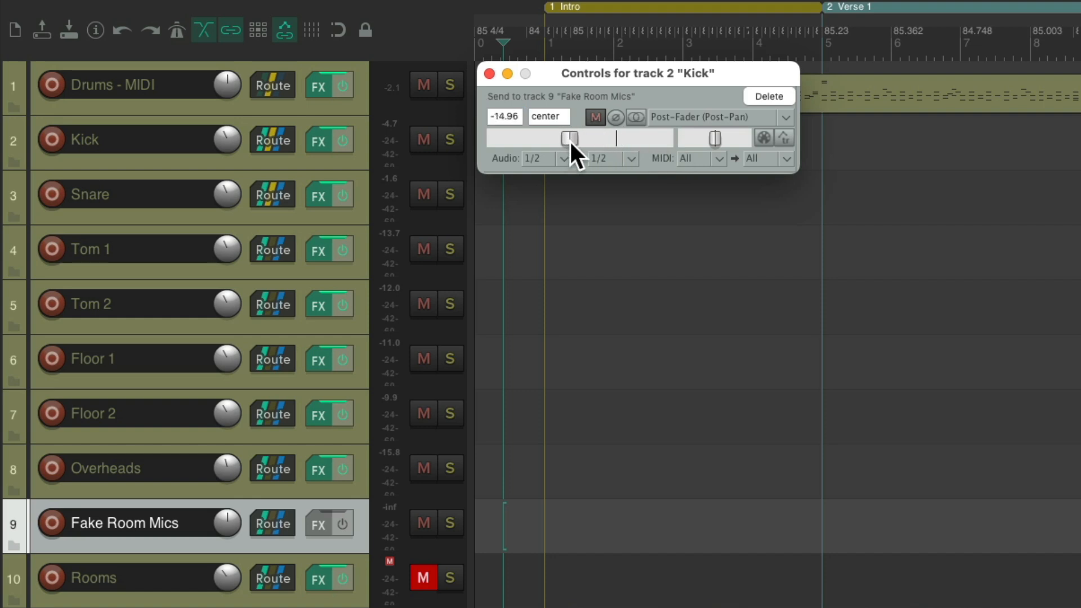
left_click_drag(569, 138, 547, 137)
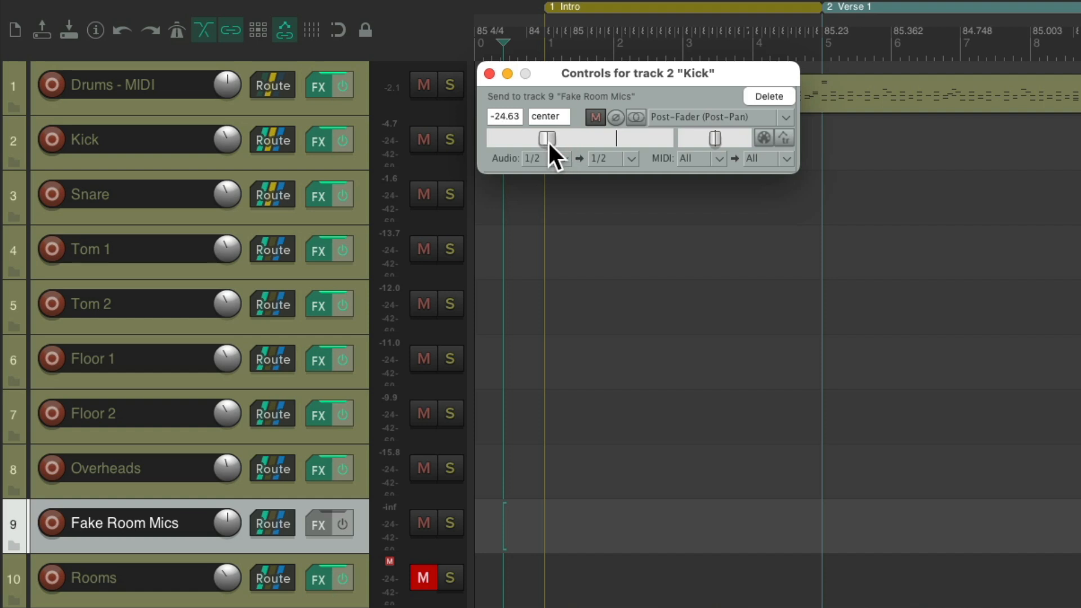
left_click_drag(547, 138, 547, 142)
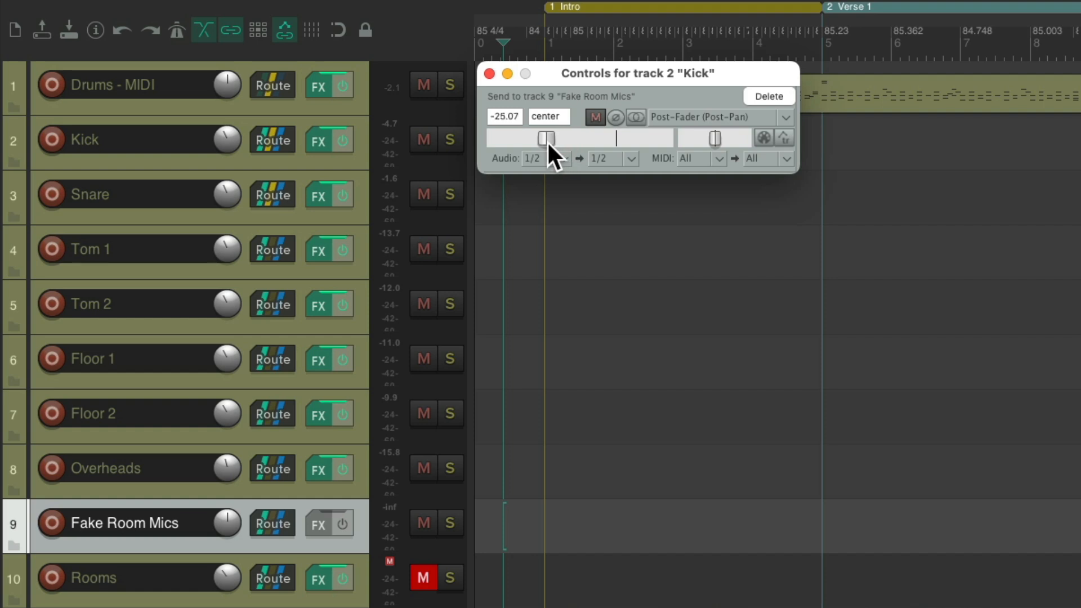
left_click(488, 74)
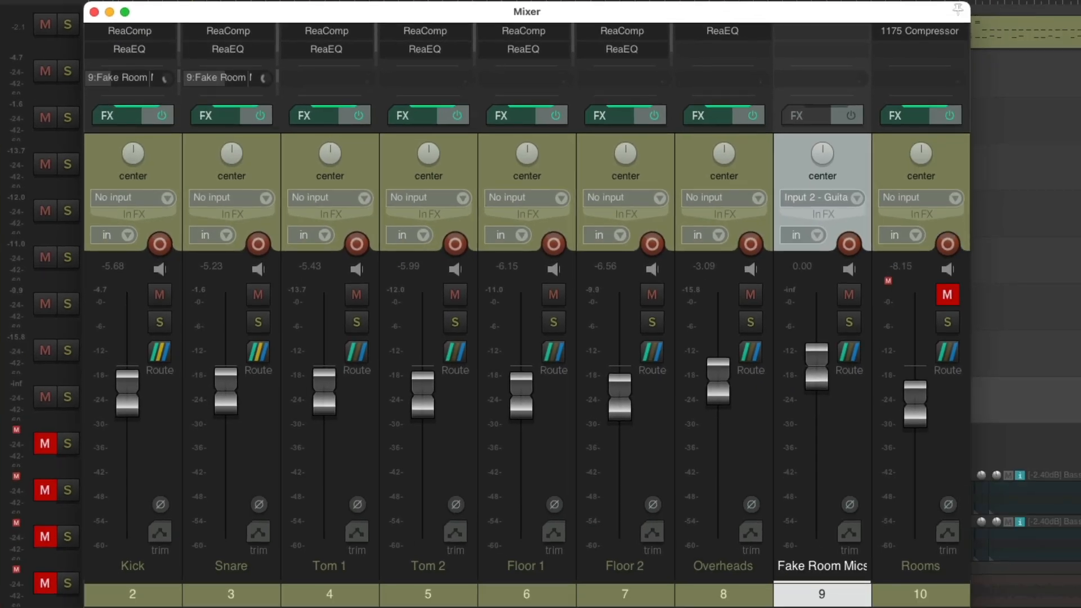
mouse_move(241, 87)
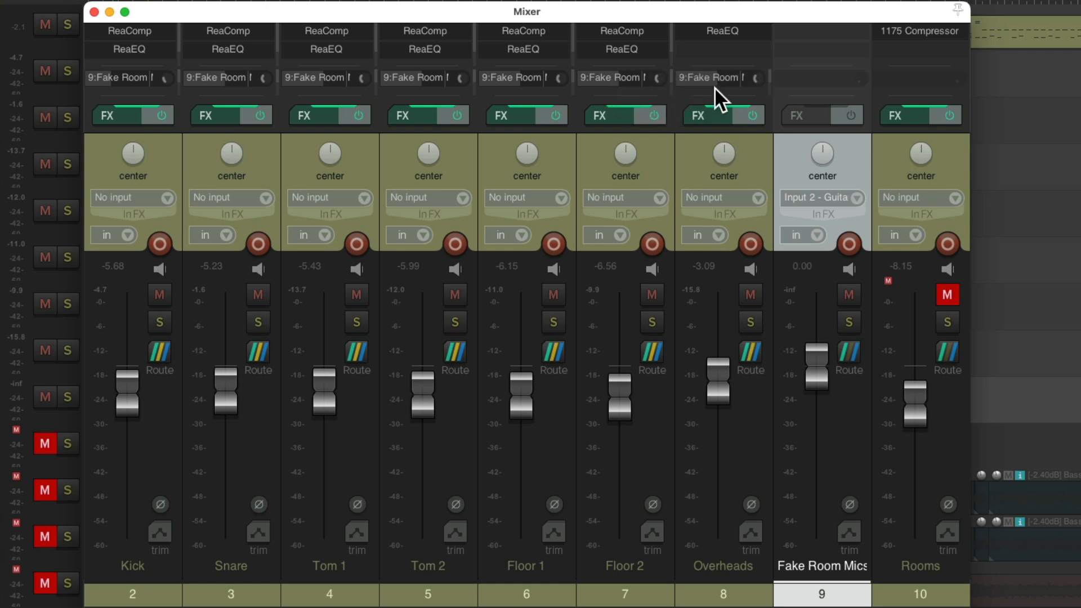
mouse_move(136, 90)
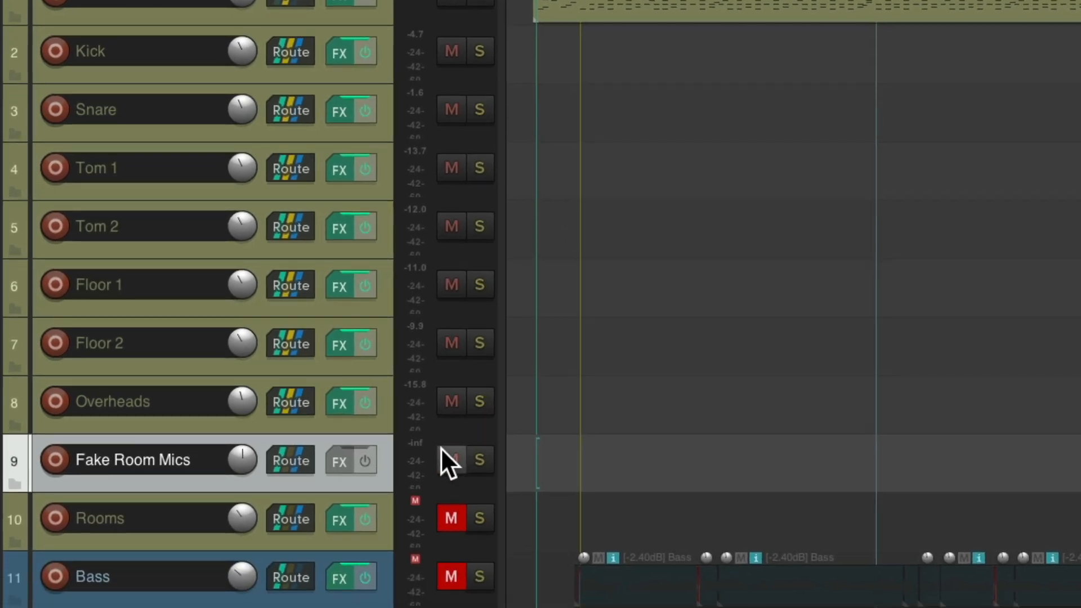
Add VST: ReaVerb (Cockos) from the Favorites folder to Fake Room Mics.
left_click(336, 460)
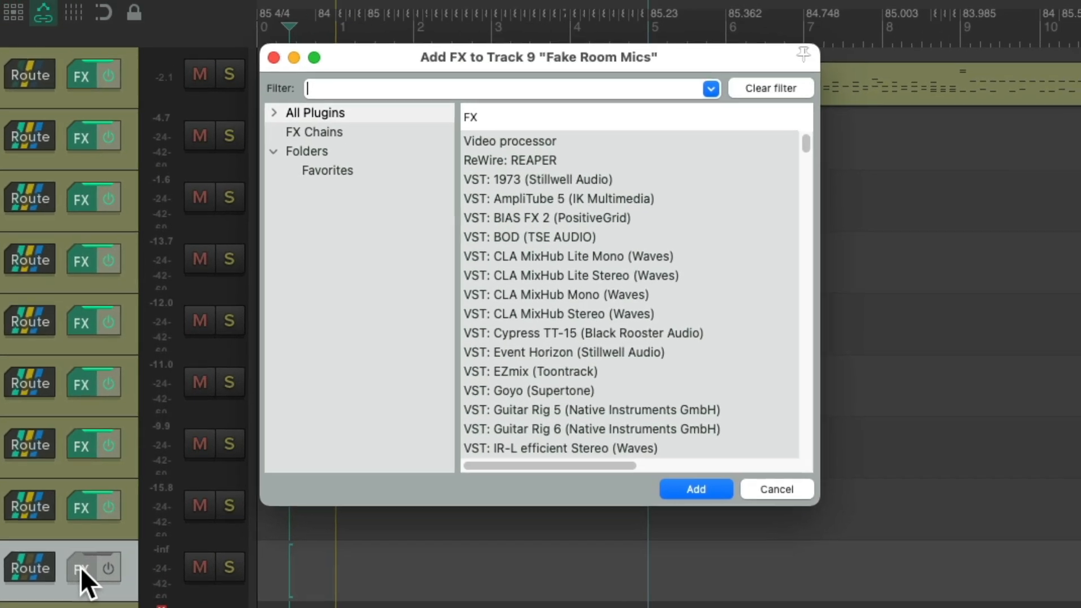
left_click(327, 170)
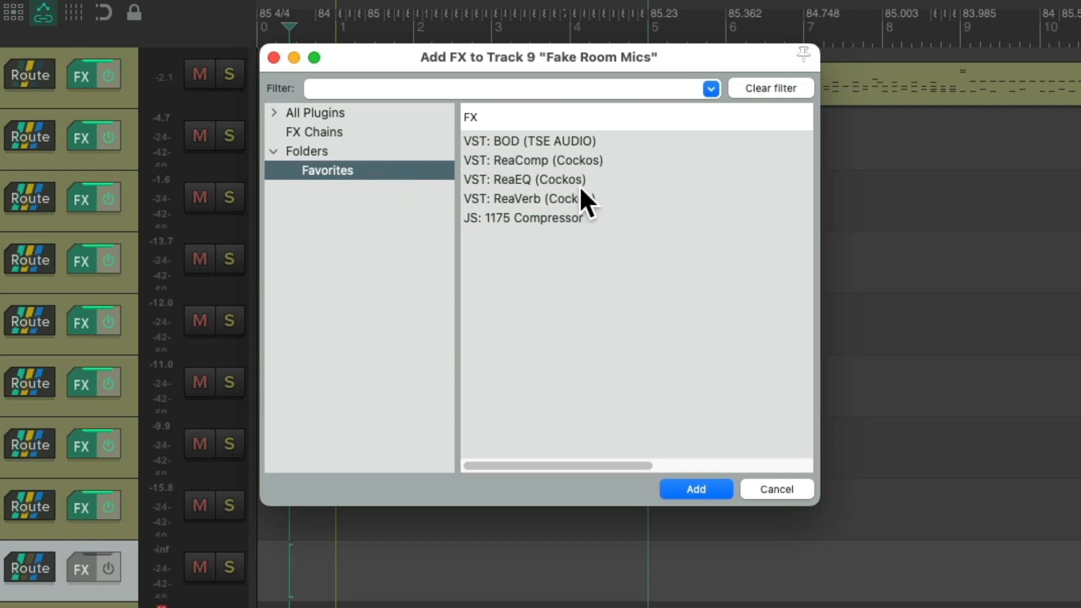
left_click(540, 199)
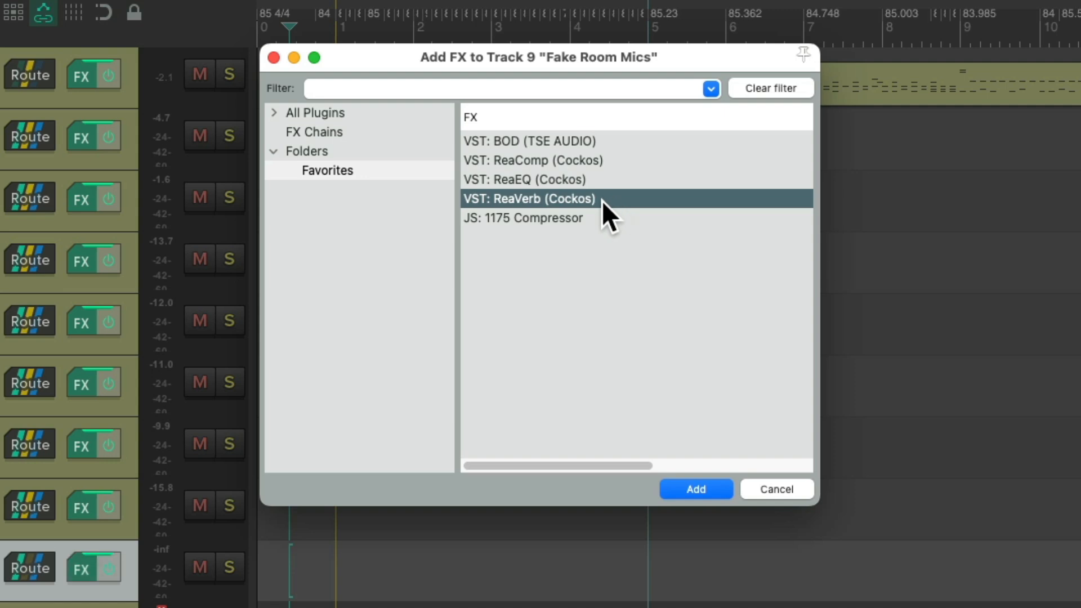
left_click(696, 489)
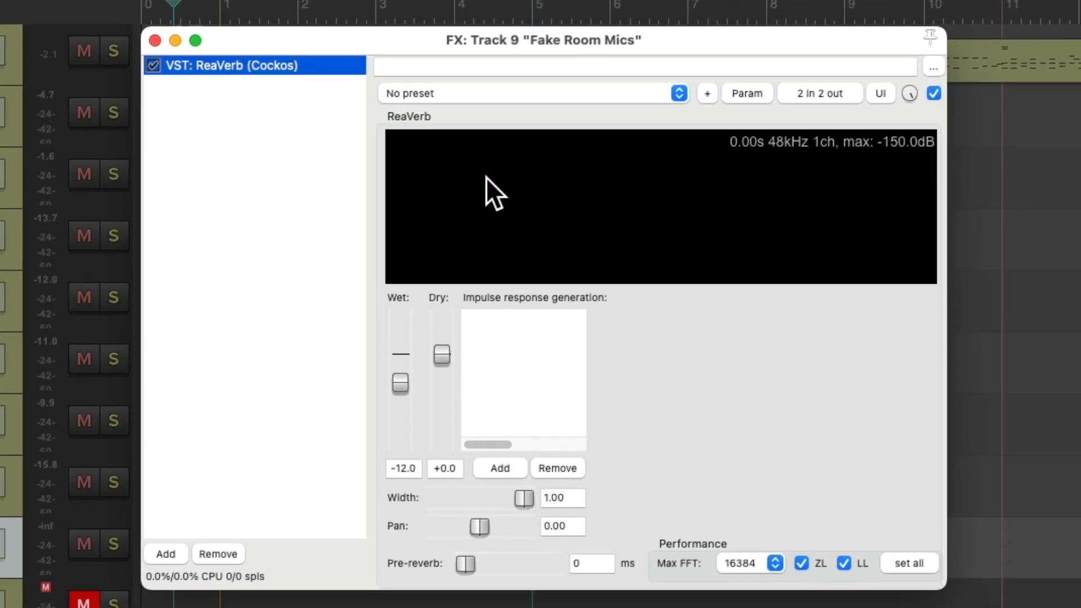
mouse_move(528, 348)
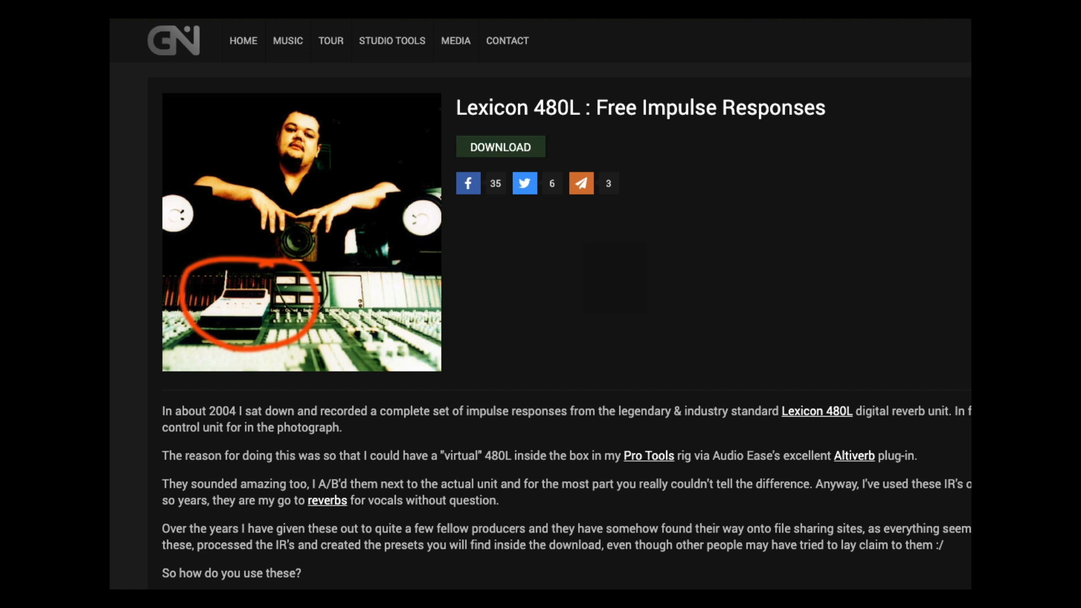
mouse_move(622, 254)
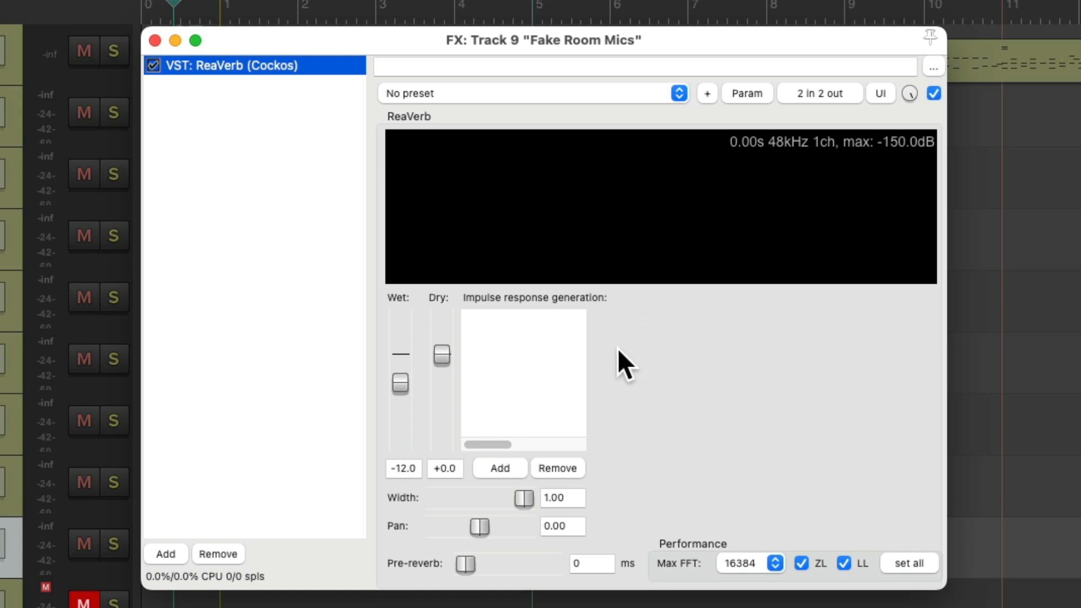
Load the Lexicon 480L 'Large Room.aif' impulse response file into ReaVerb.
left_click(500, 468)
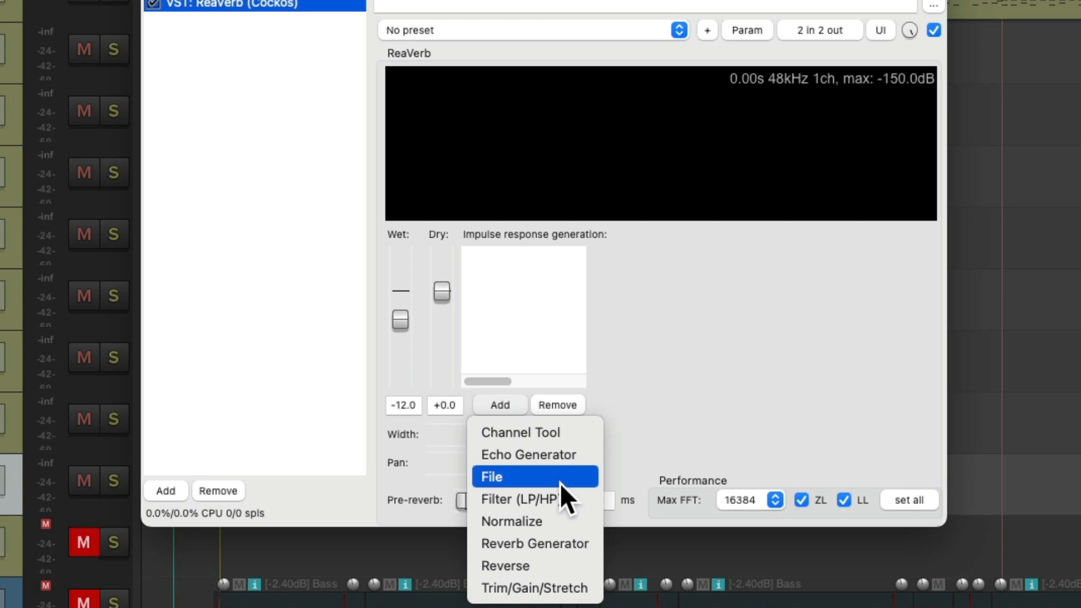
left_click(491, 476)
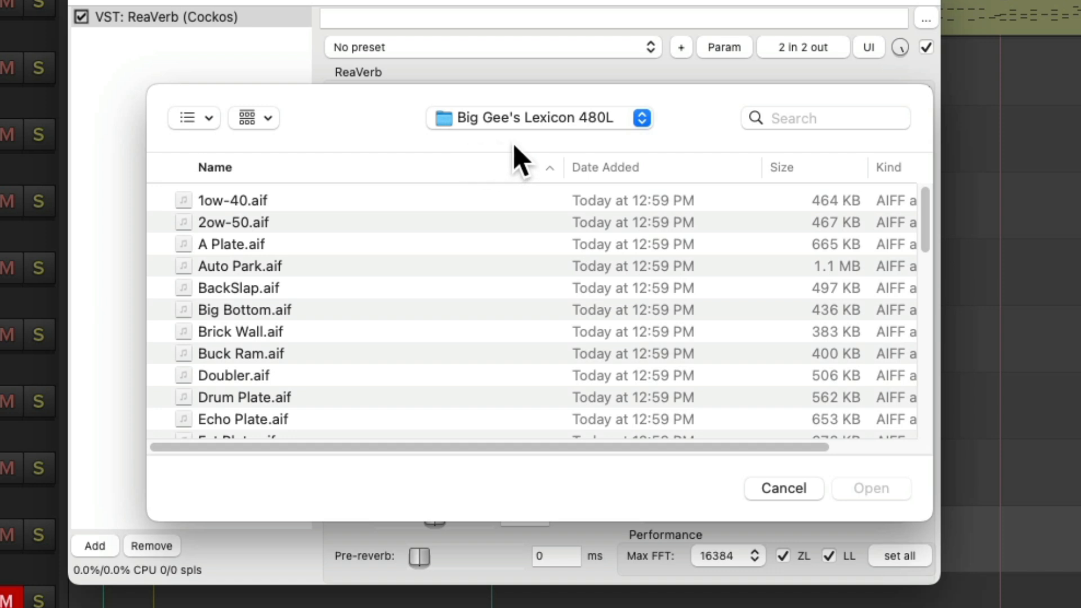
mouse_move(644, 152)
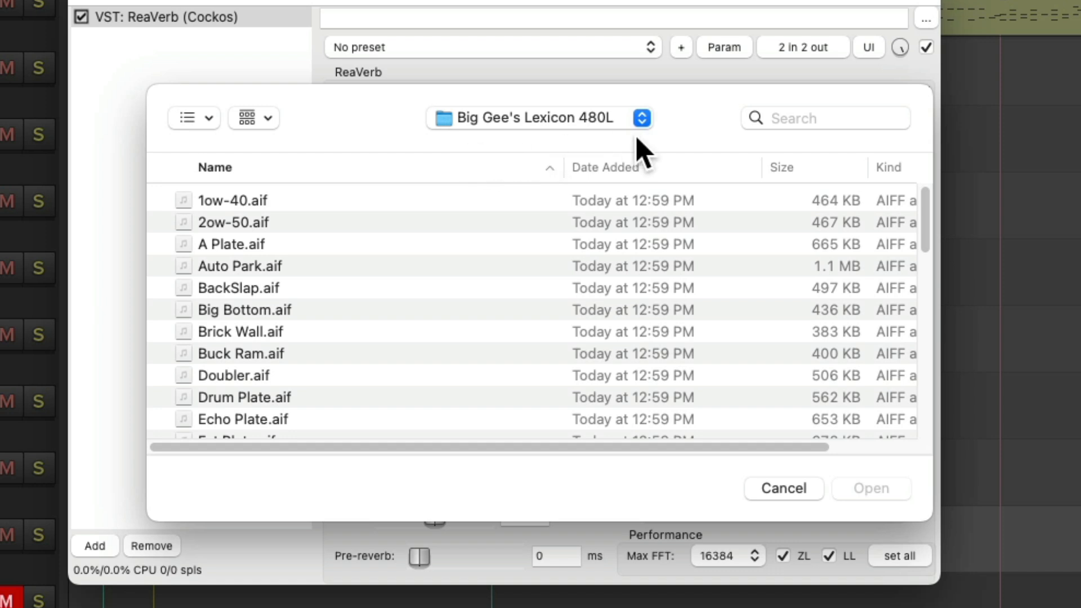
scroll("down", 3)
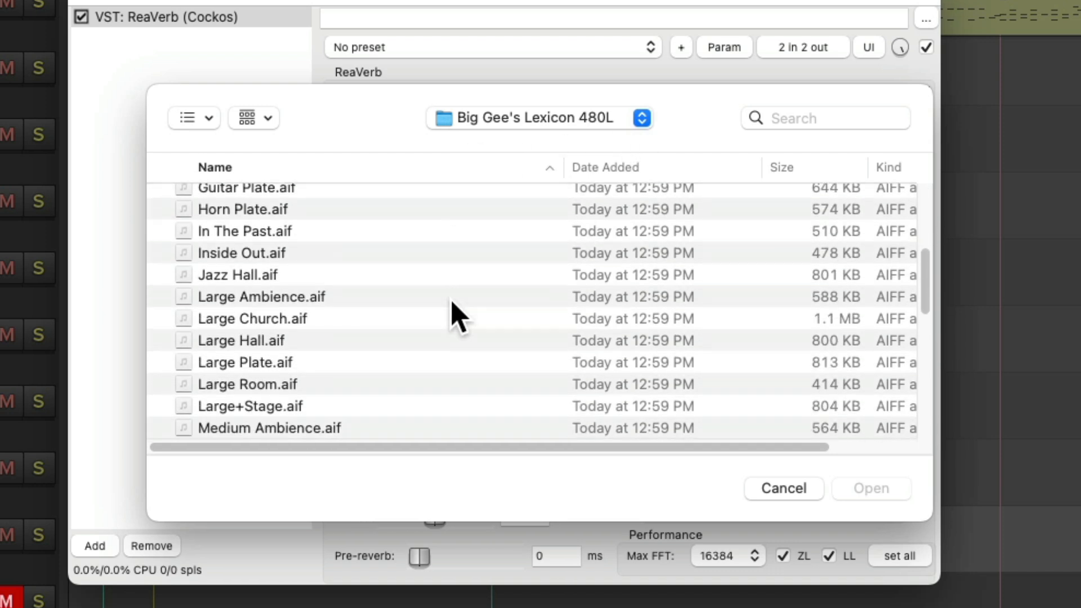
scroll("down", 3)
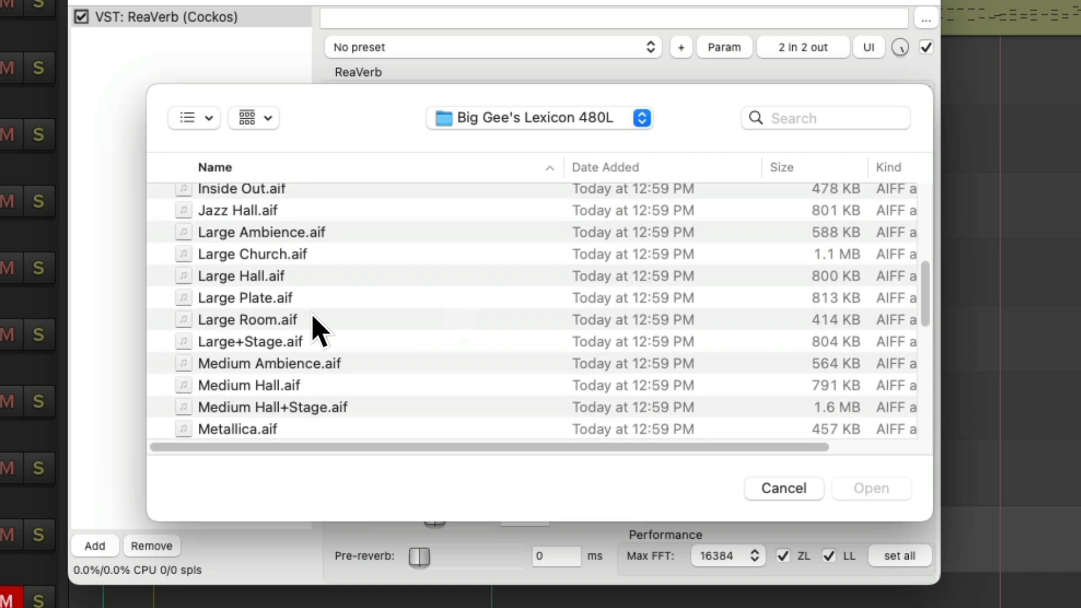
left_click(247, 320)
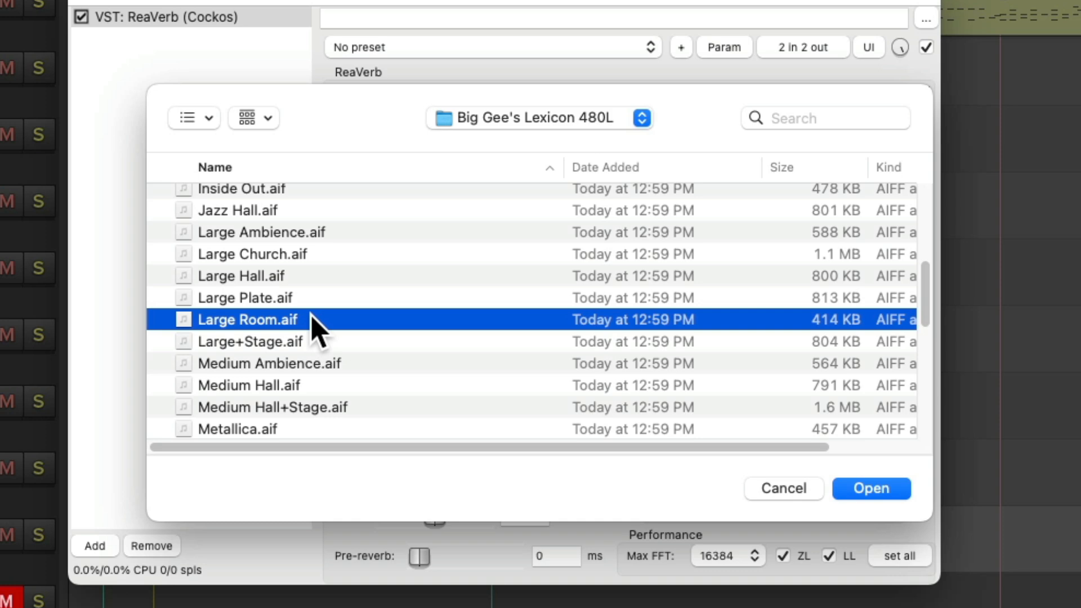
left_click(871, 488)
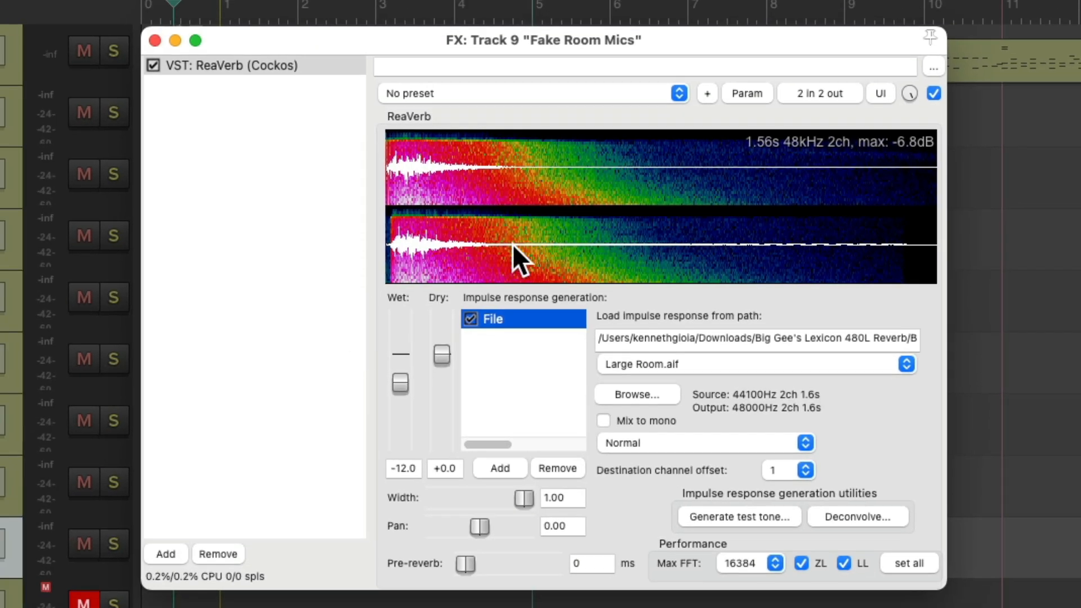
mouse_move(528, 370)
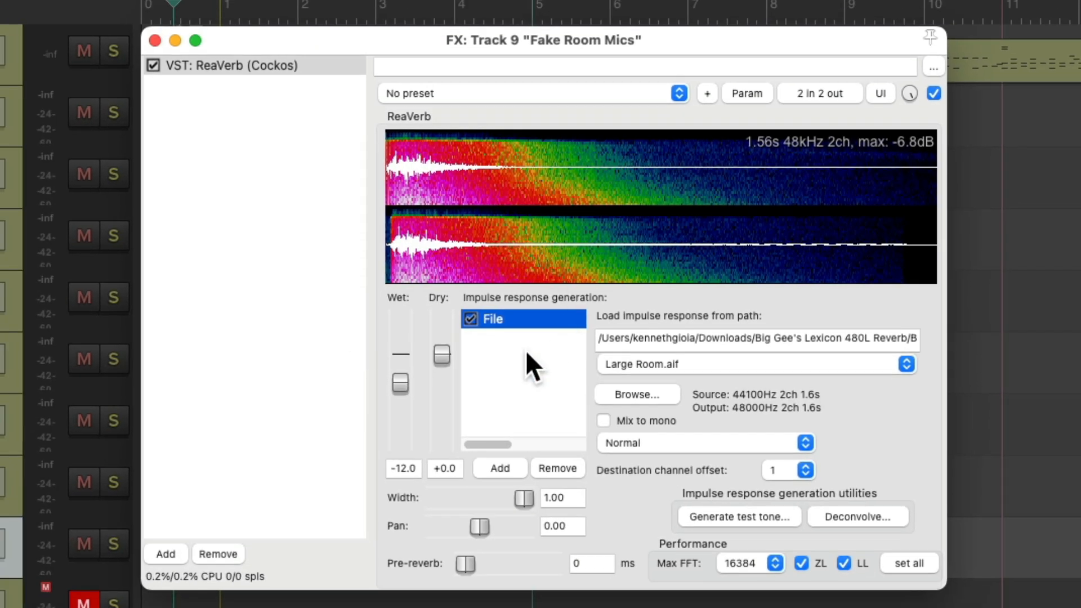
mouse_move(444, 367)
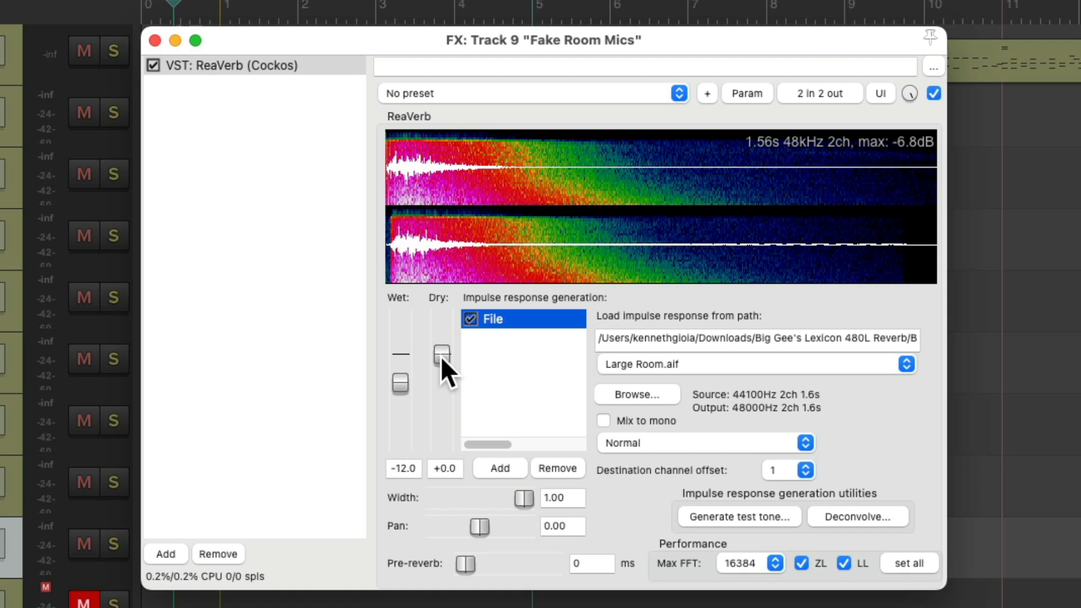
Set ReaVerb's Dry to -inf and its Wet to about -11.2 dB.
left_click_drag(441, 355, 441, 403)
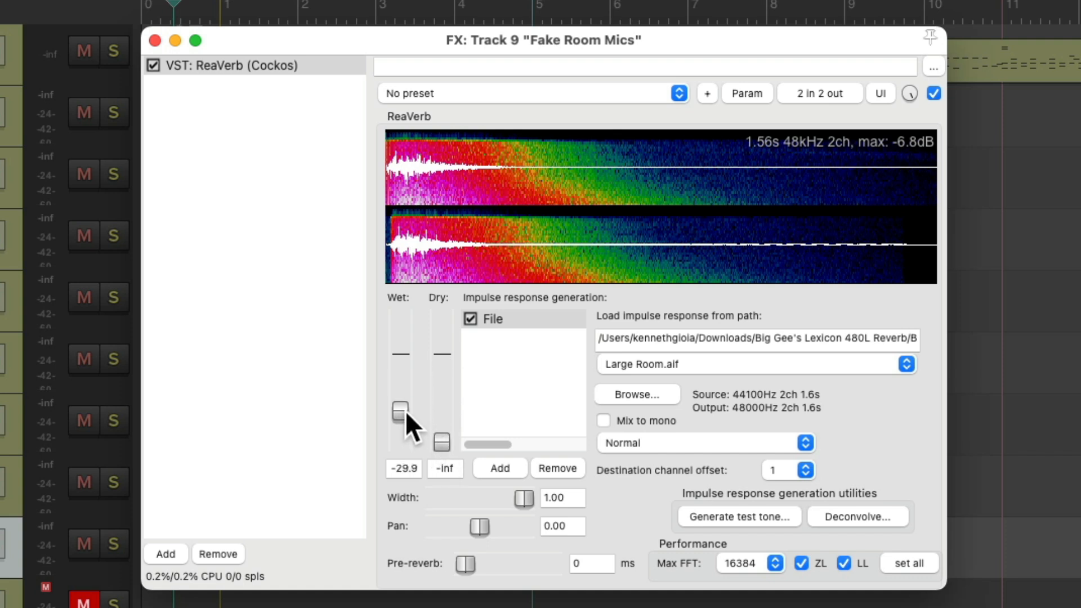
left_click_drag(401, 410, 401, 385)
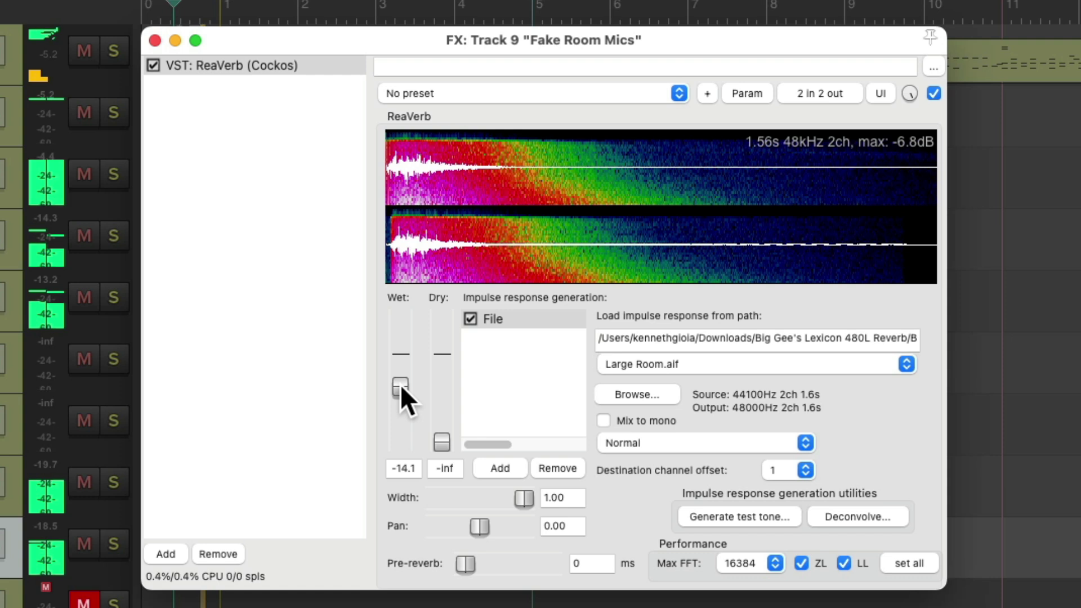
left_click_drag(399, 387, 400, 372)
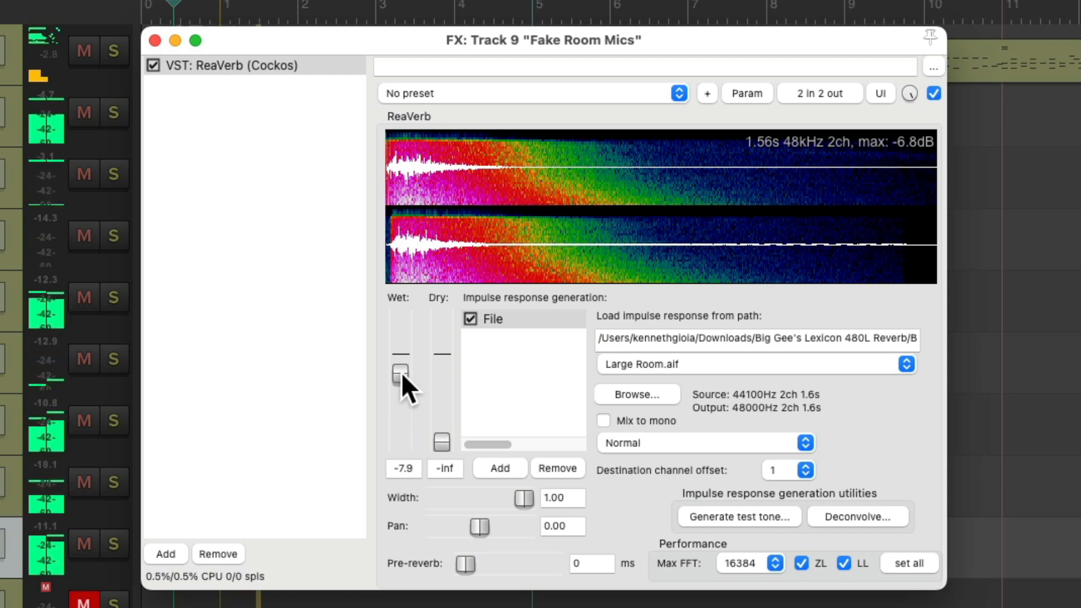
left_click_drag(400, 371, 400, 384)
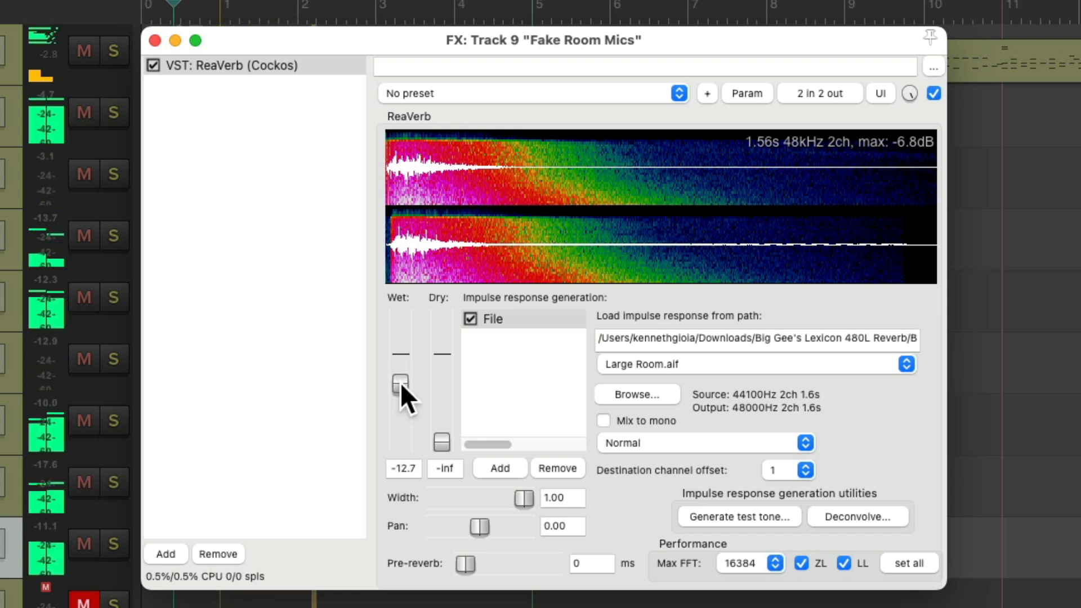
left_click_drag(400, 384, 399, 374)
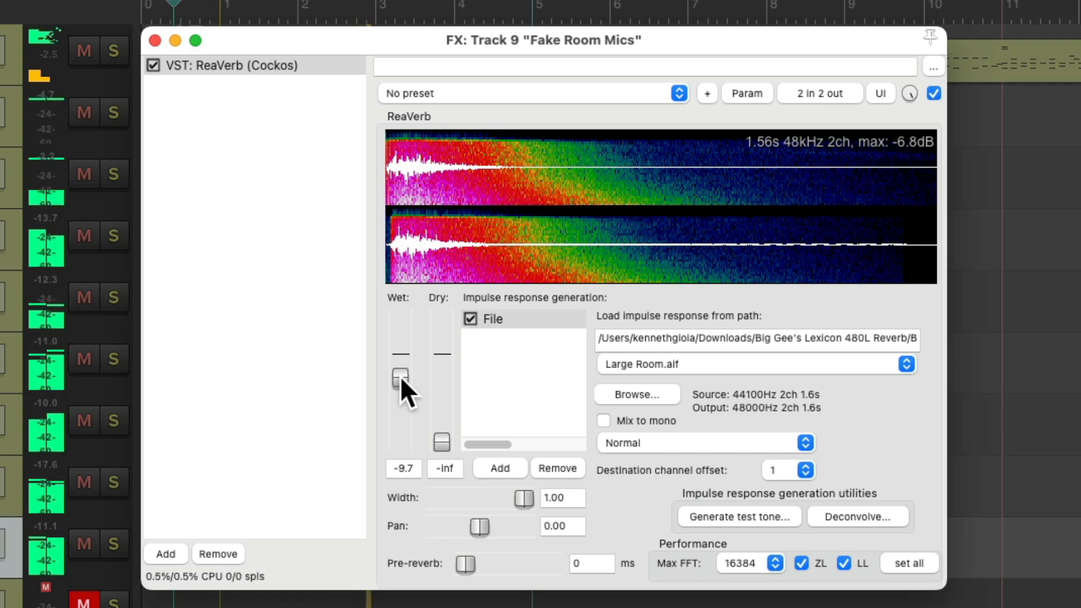
left_click_drag(400, 375, 400, 383)
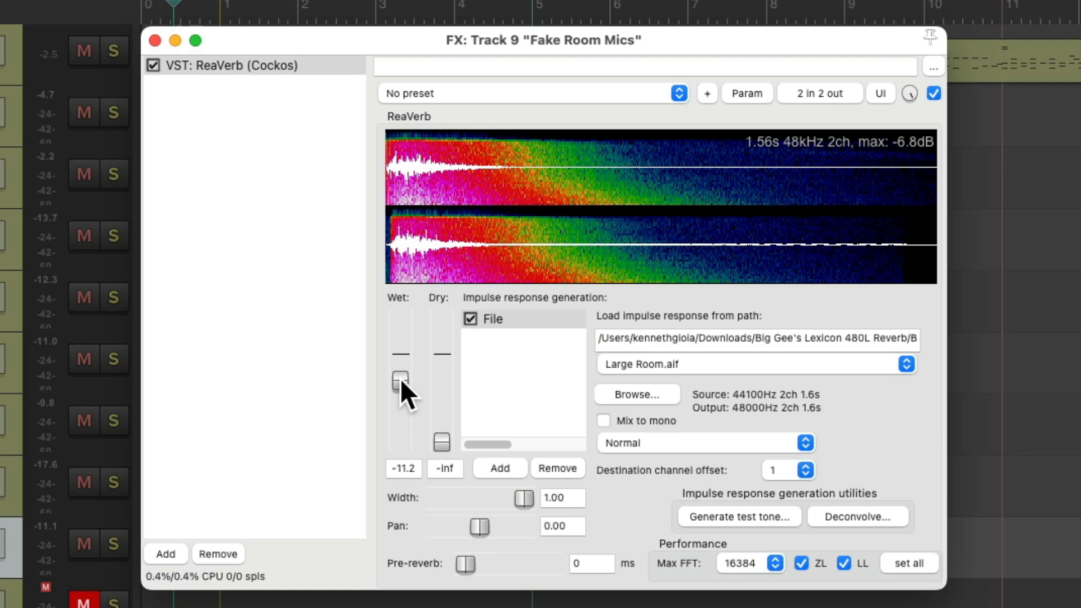
Add a Trim/Gain/Stretch stage and audition stretch values, around 0.63.
left_click(500, 445)
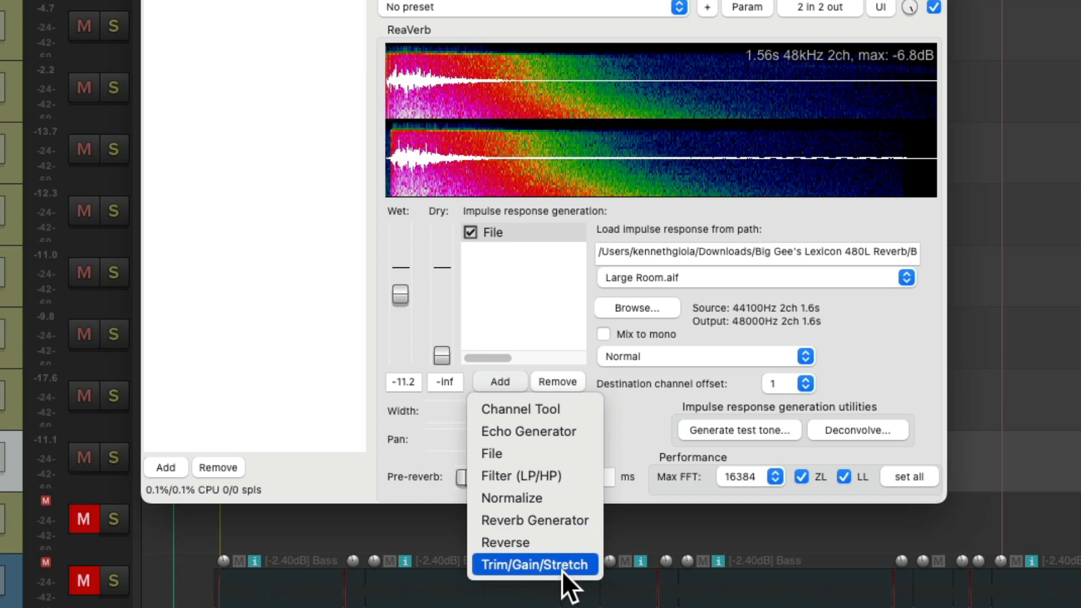
left_click(534, 565)
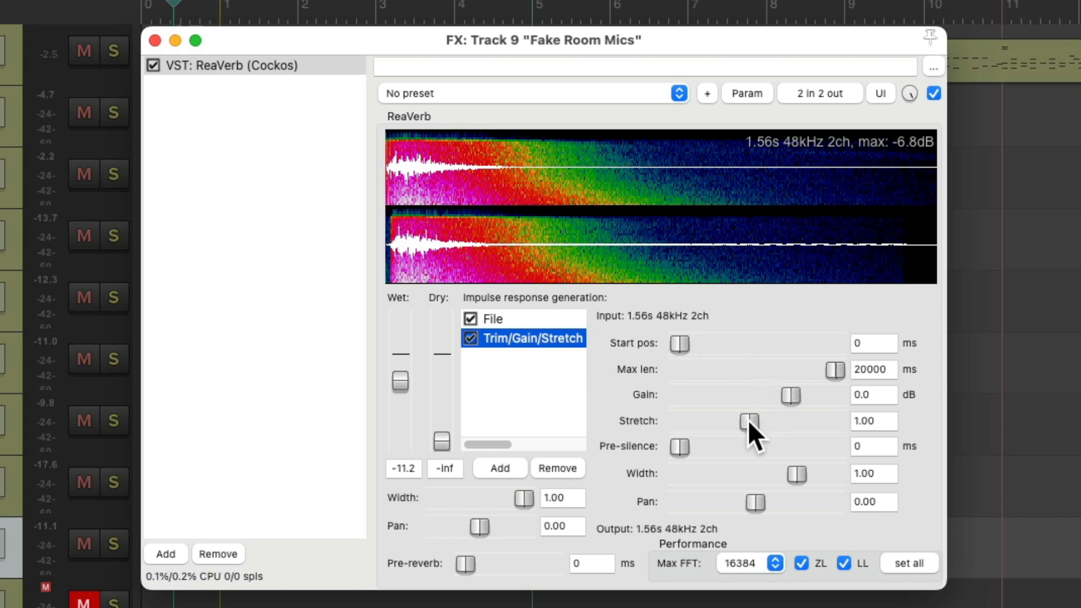
left_click_drag(748, 421, 765, 421)
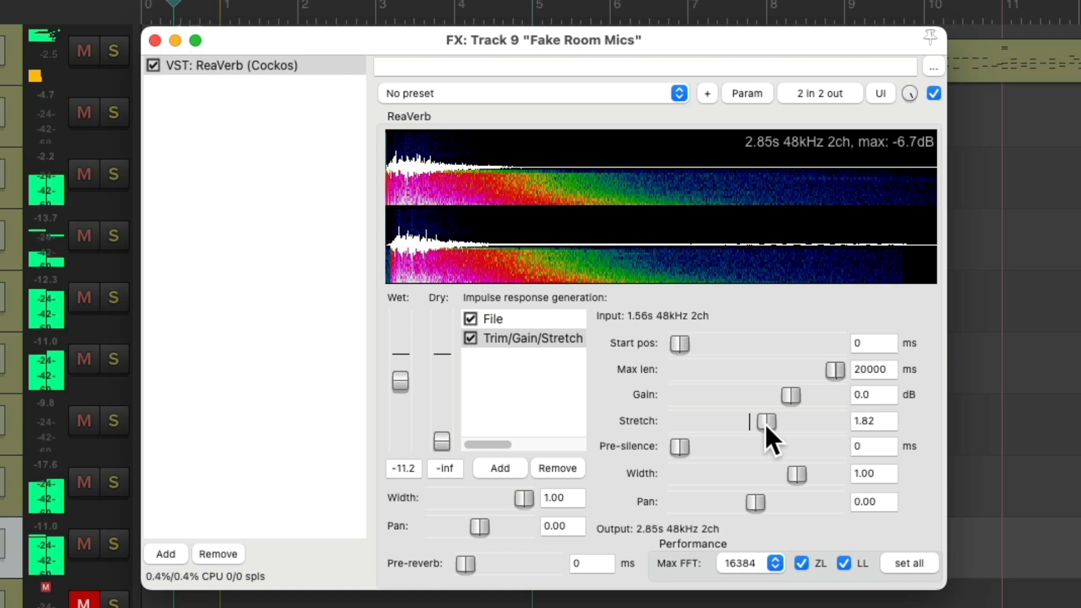
left_click_drag(765, 421, 735, 421)
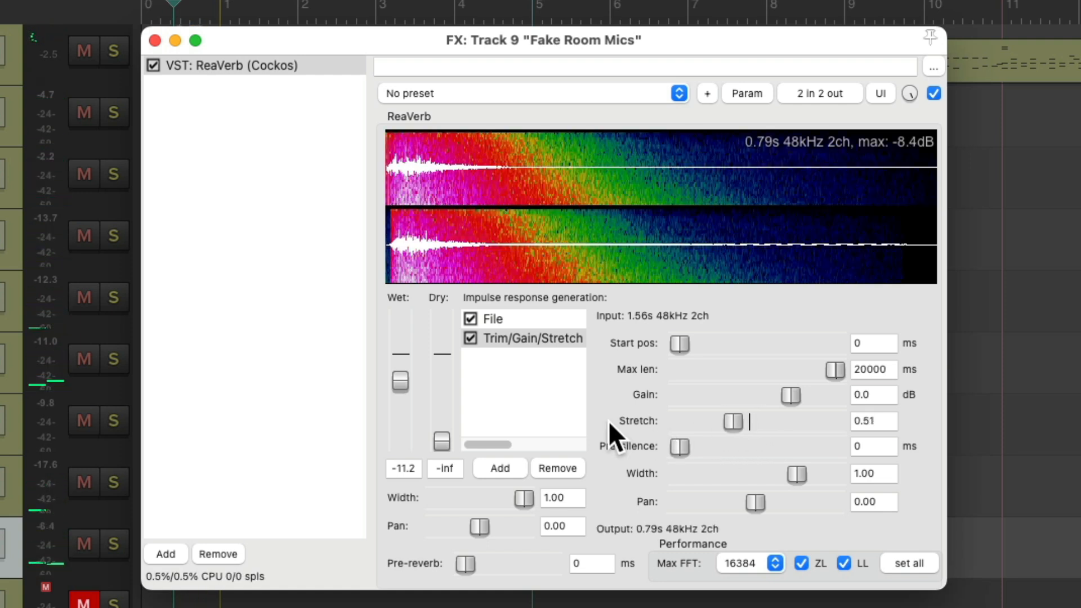
left_click_drag(400, 380, 399, 363)
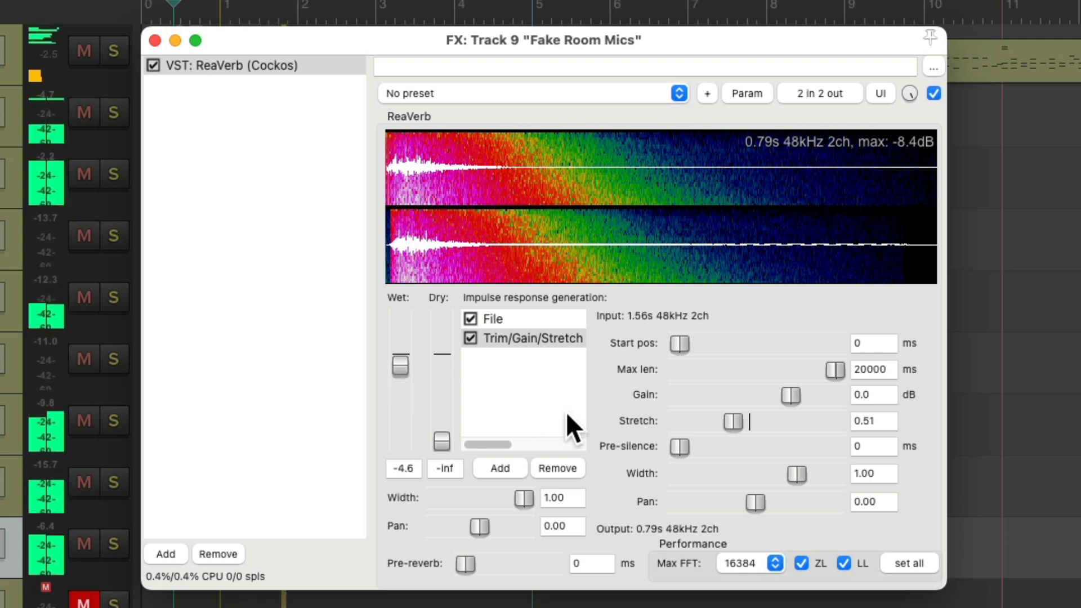
left_click_drag(713, 421, 738, 421)
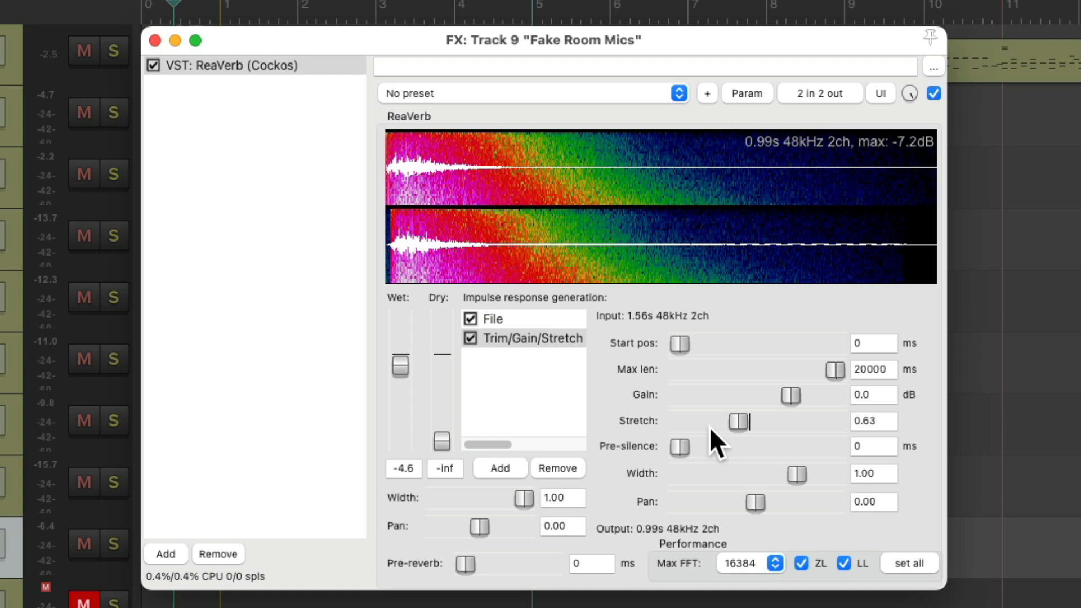
Bring the Large Room reverb's wet level down to about -12.3 dB.
left_click_drag(399, 365, 400, 367)
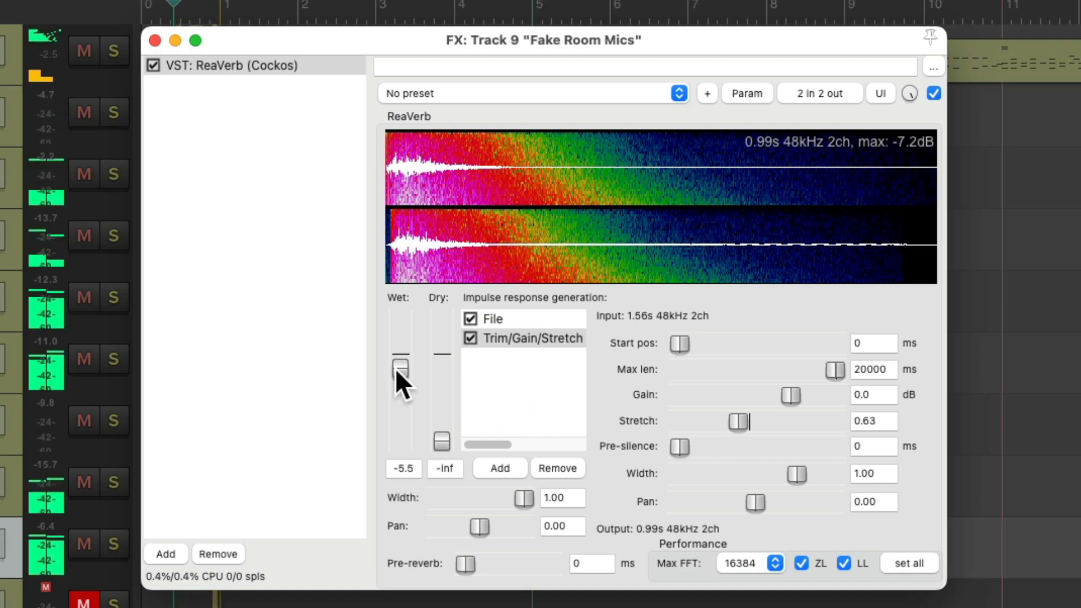
left_click_drag(401, 368, 400, 361)
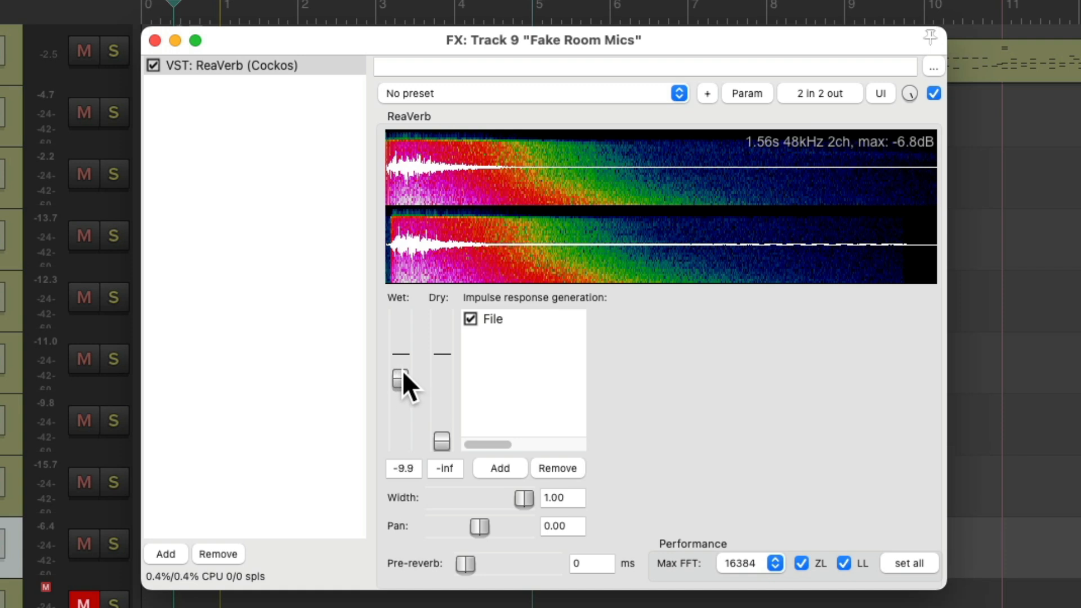
left_click_drag(400, 378, 400, 386)
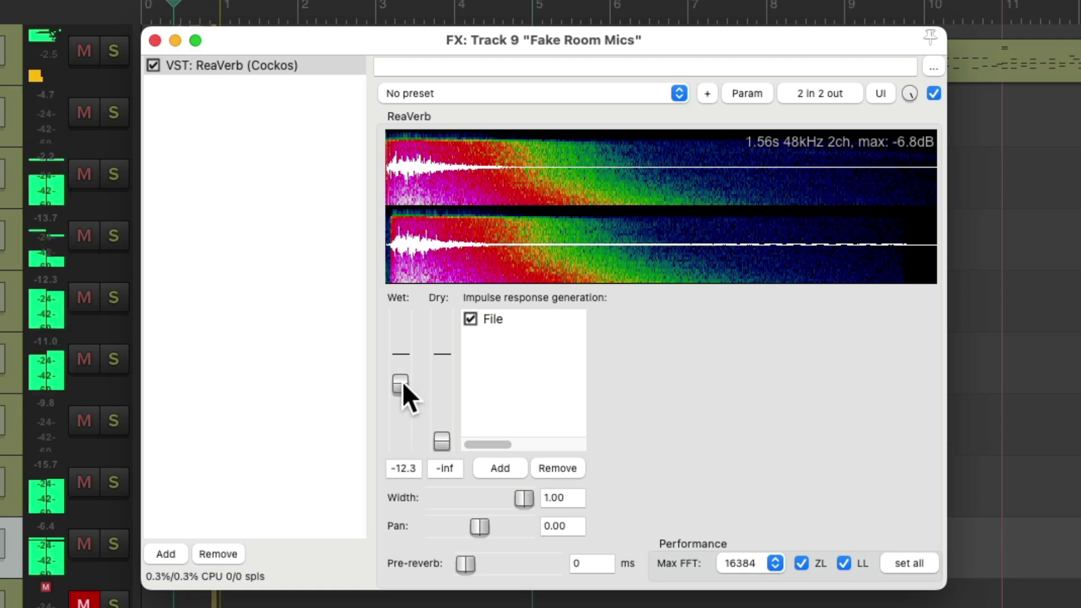
left_click_drag(399, 383, 400, 384)
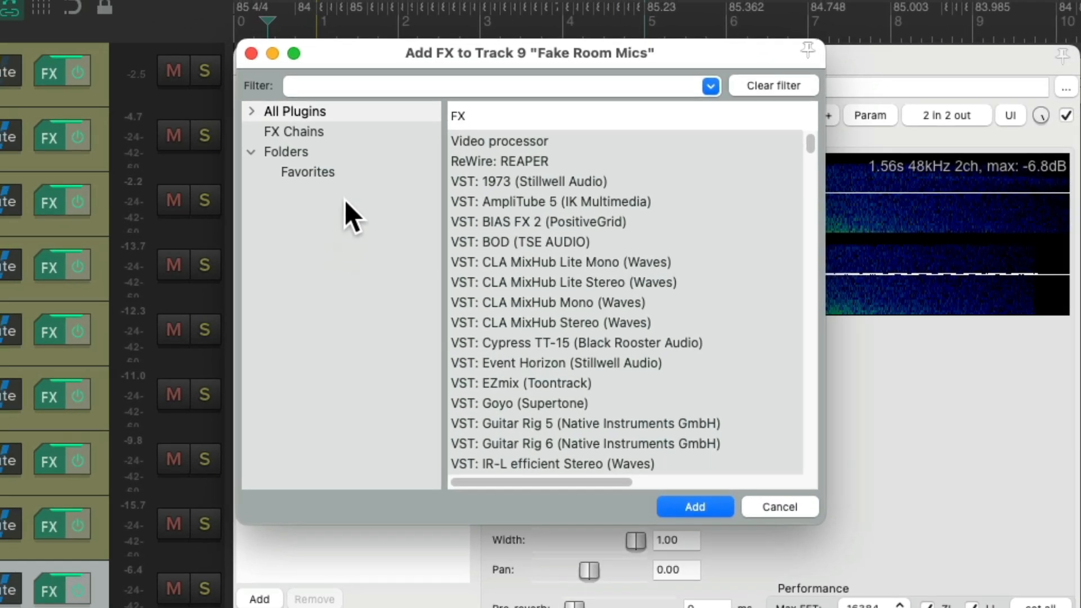
Add a second ReaVerb from Favorites and lower its wet level to about -14 dB.
left_click(307, 171)
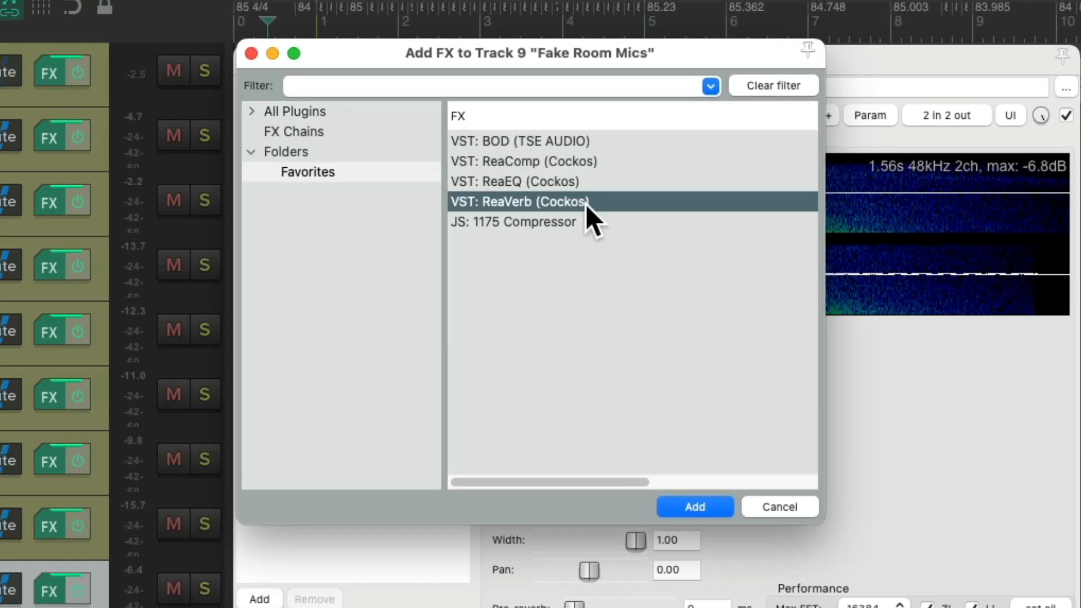
left_click(694, 507)
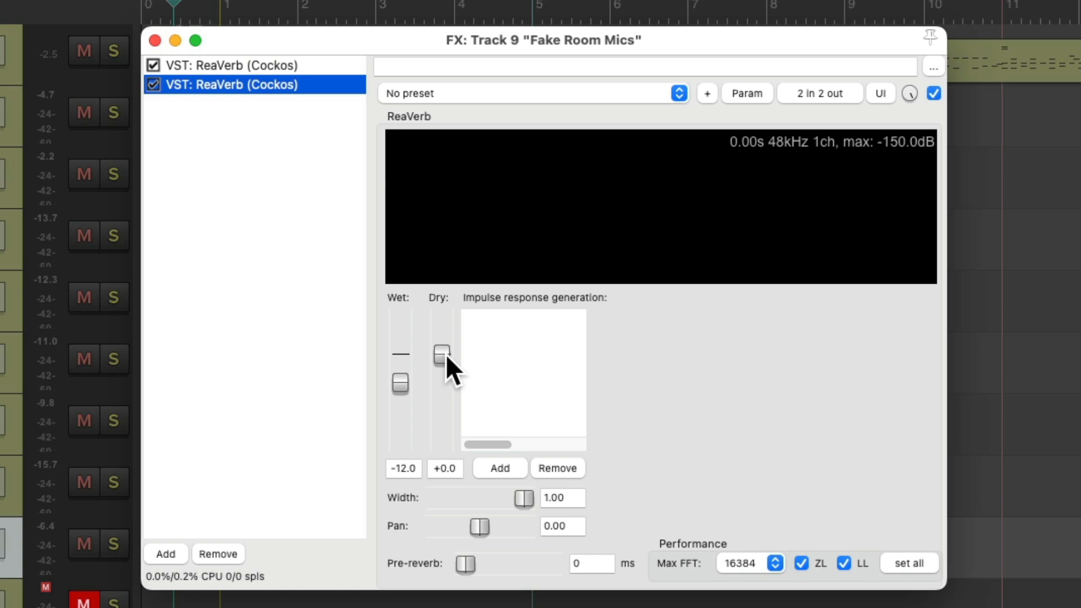
mouse_move(305, 90)
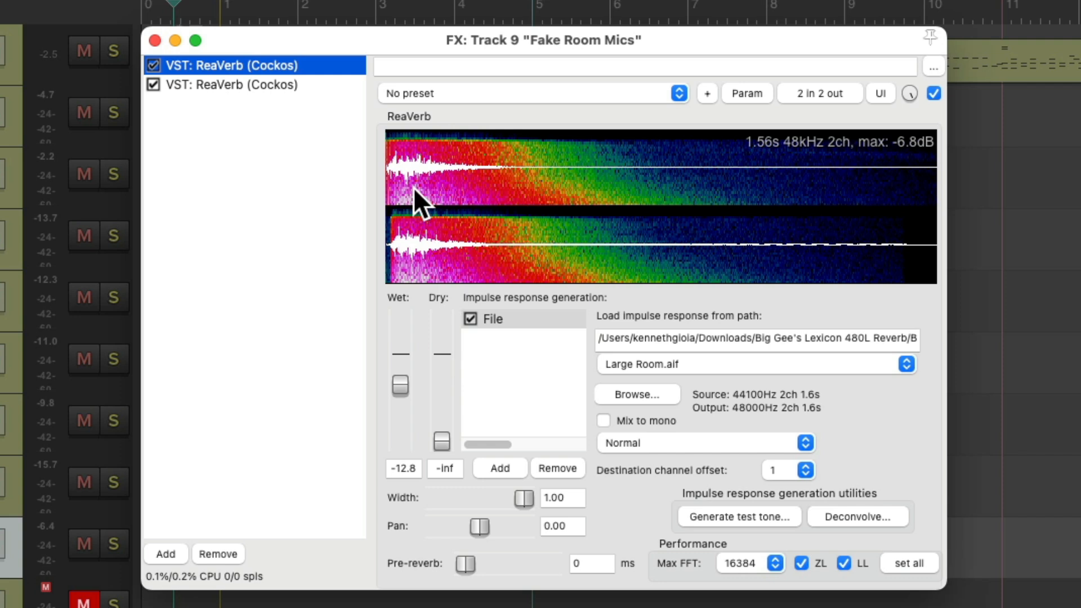
left_click(233, 84)
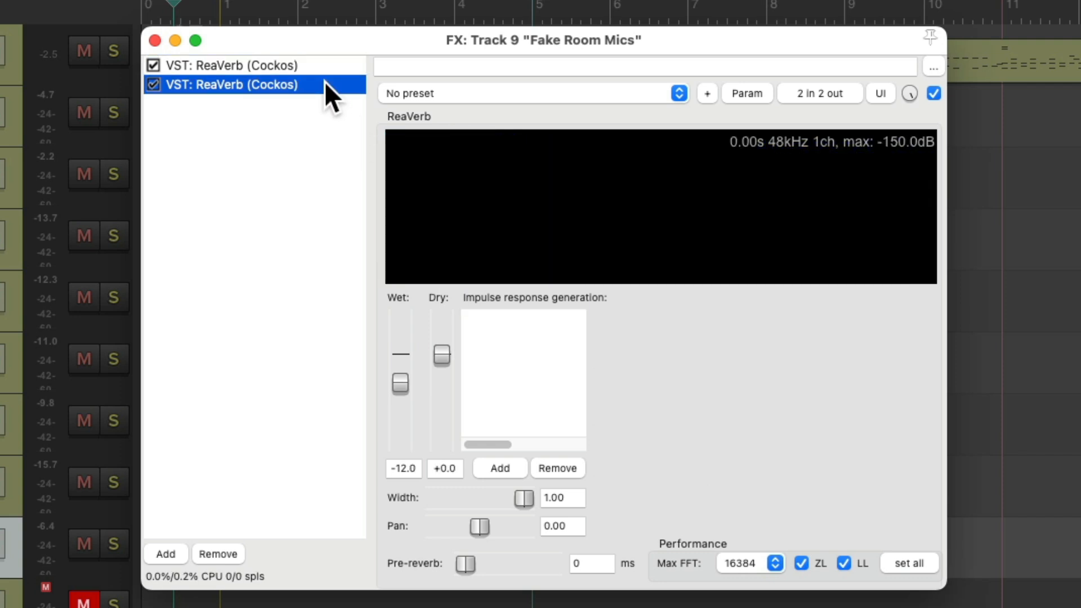
left_click_drag(400, 372, 399, 386)
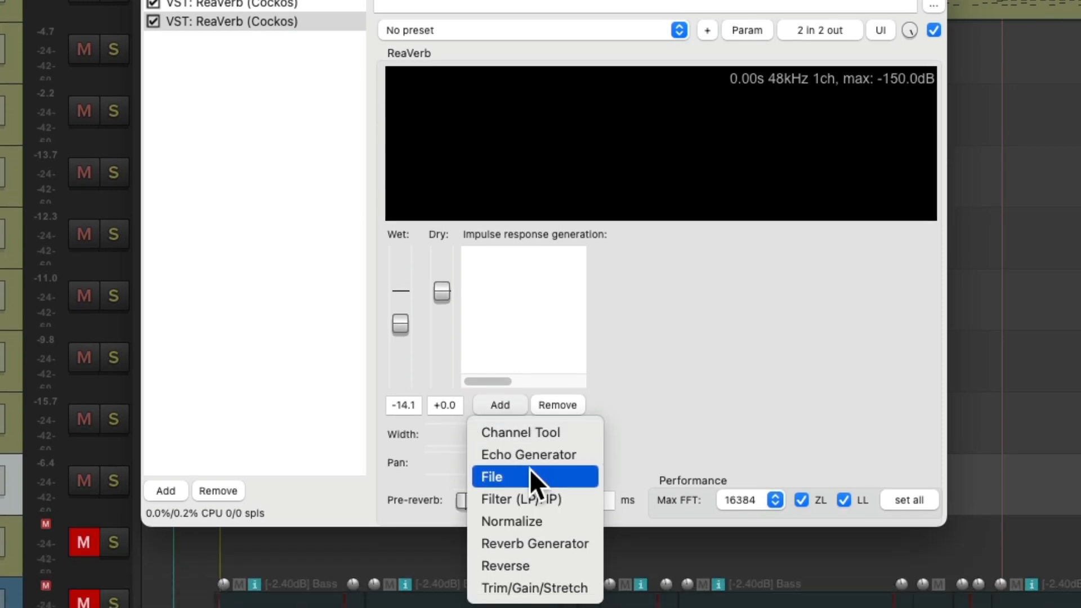
Load the Lexicon 480L Small Plate impulse into the second ReaVerb, wet about -21.2 dB.
left_click(492, 477)
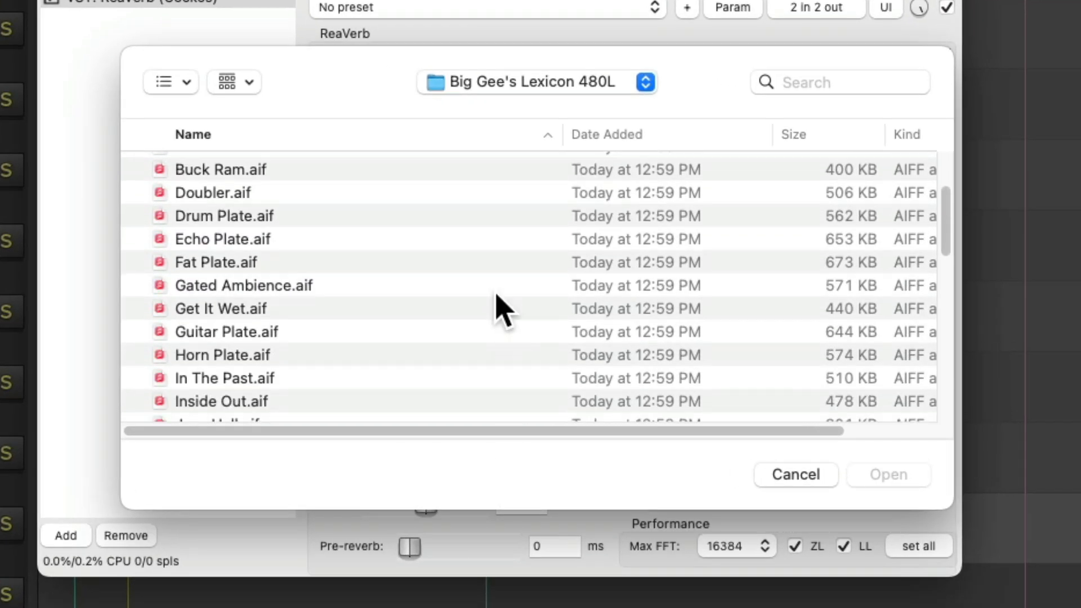
scroll("down", 3)
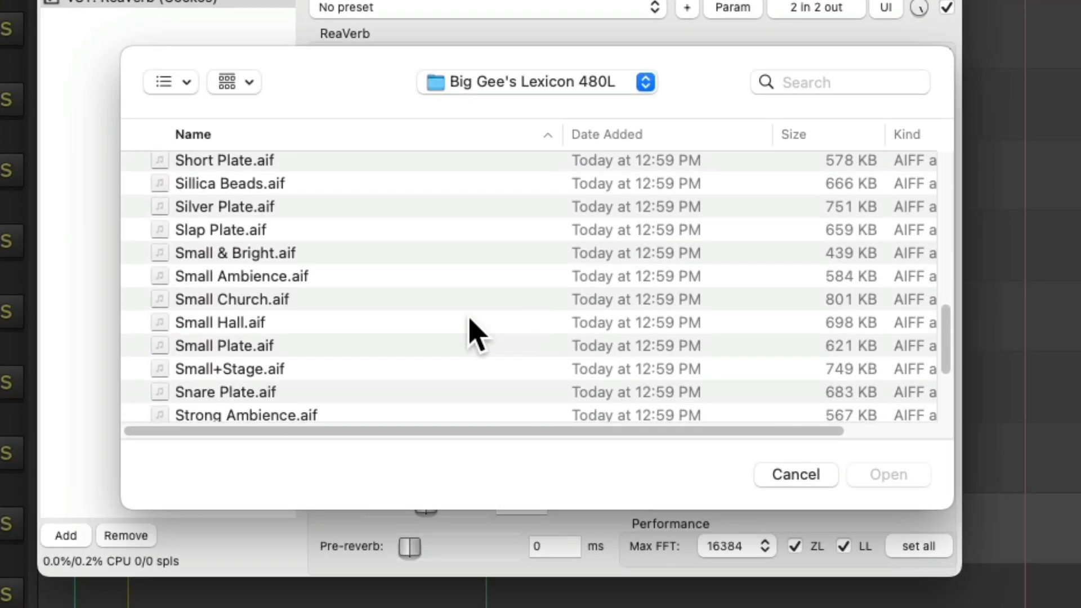
left_click(224, 345)
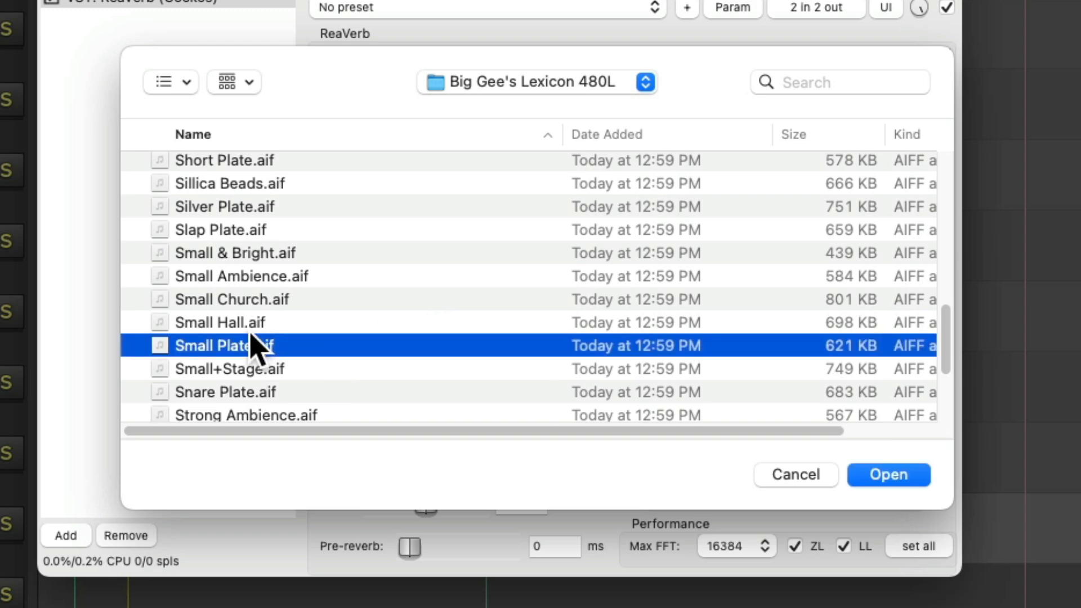
left_click(888, 474)
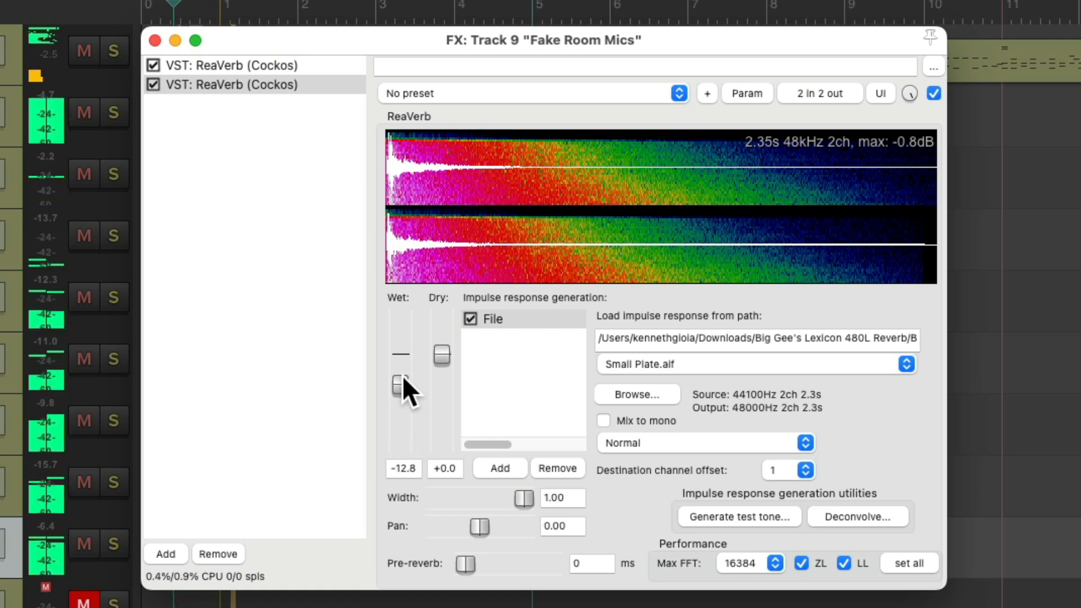
left_click_drag(398, 382, 398, 390)
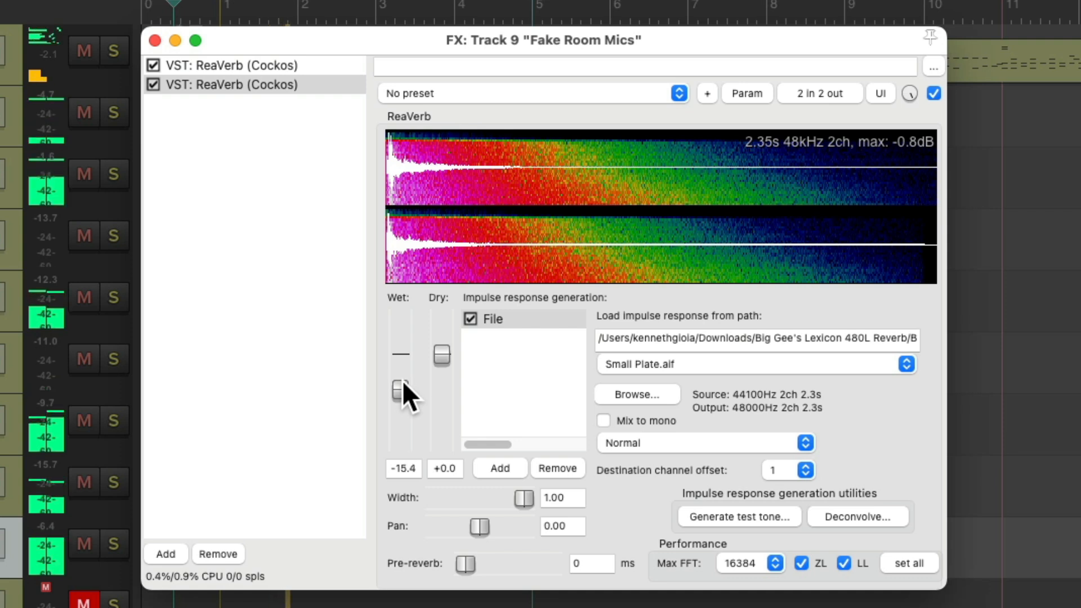
left_click_drag(398, 383, 398, 403)
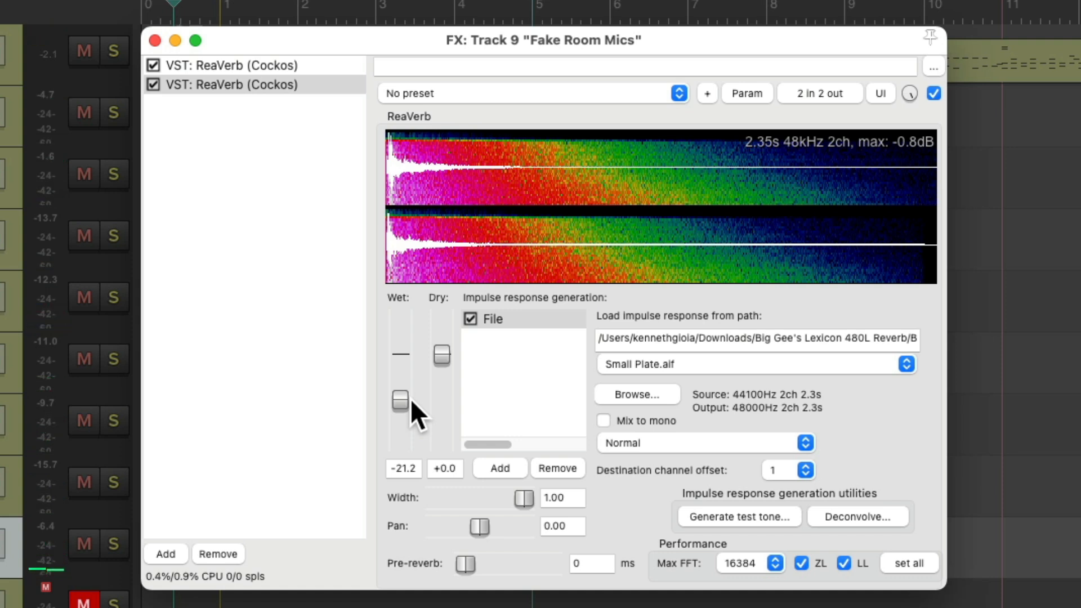
Add a Trim/Gain/Stretch stage to the Small Plate impulse and tune wet toward -22.7 dB.
left_click(499, 467)
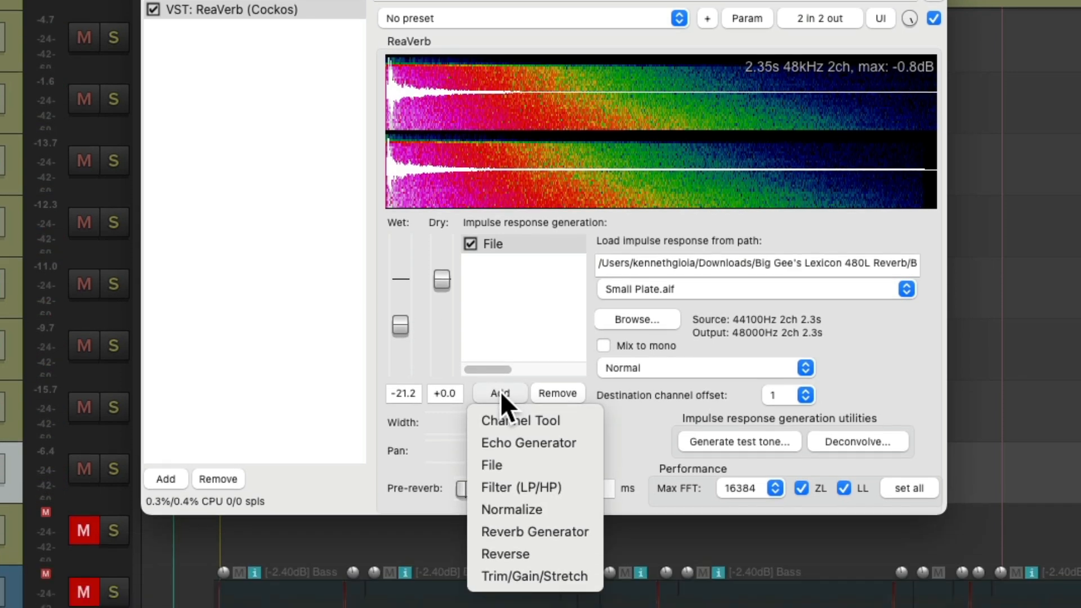
mouse_move(536, 576)
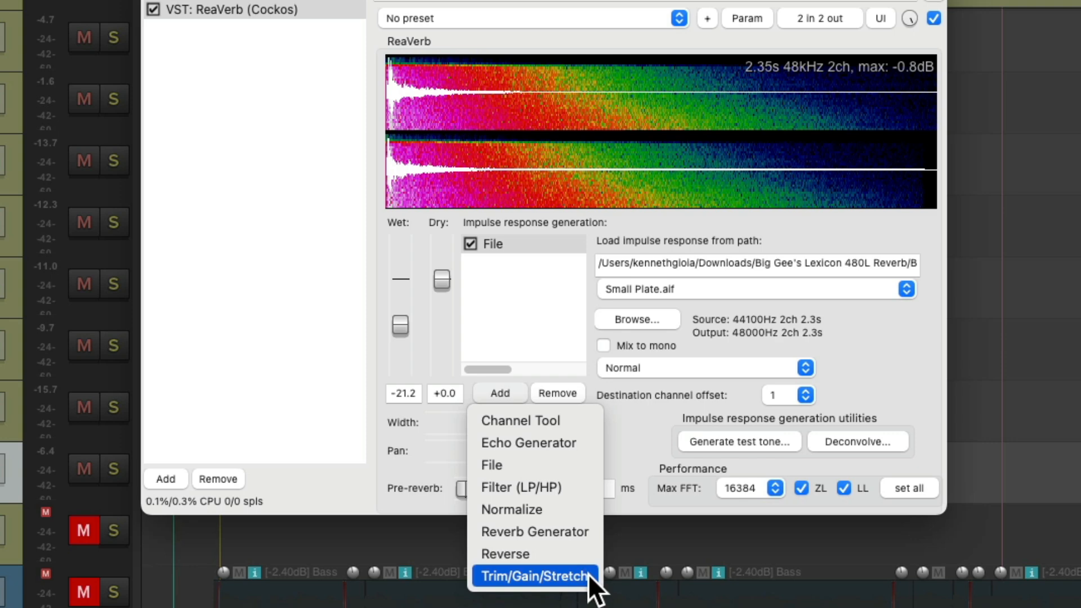
left_click(535, 577)
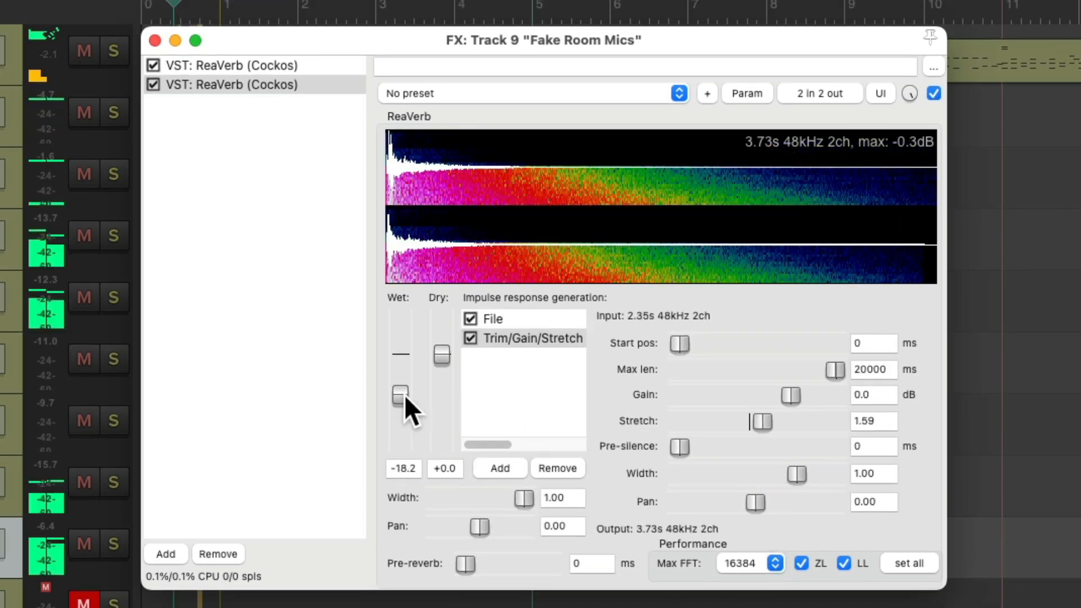
left_click_drag(399, 396, 400, 398)
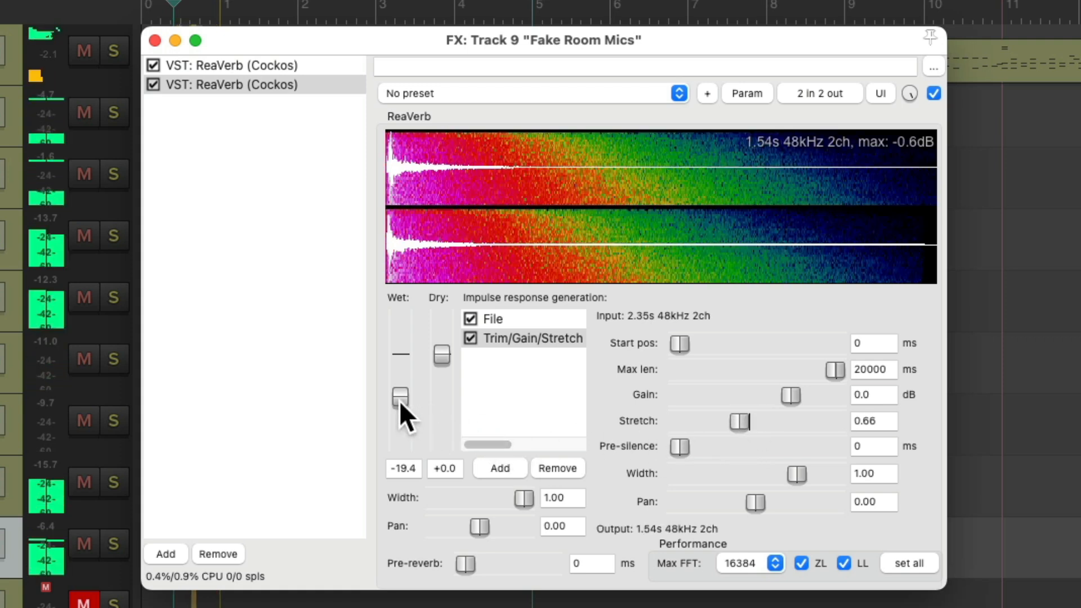
left_click_drag(399, 396, 399, 385)
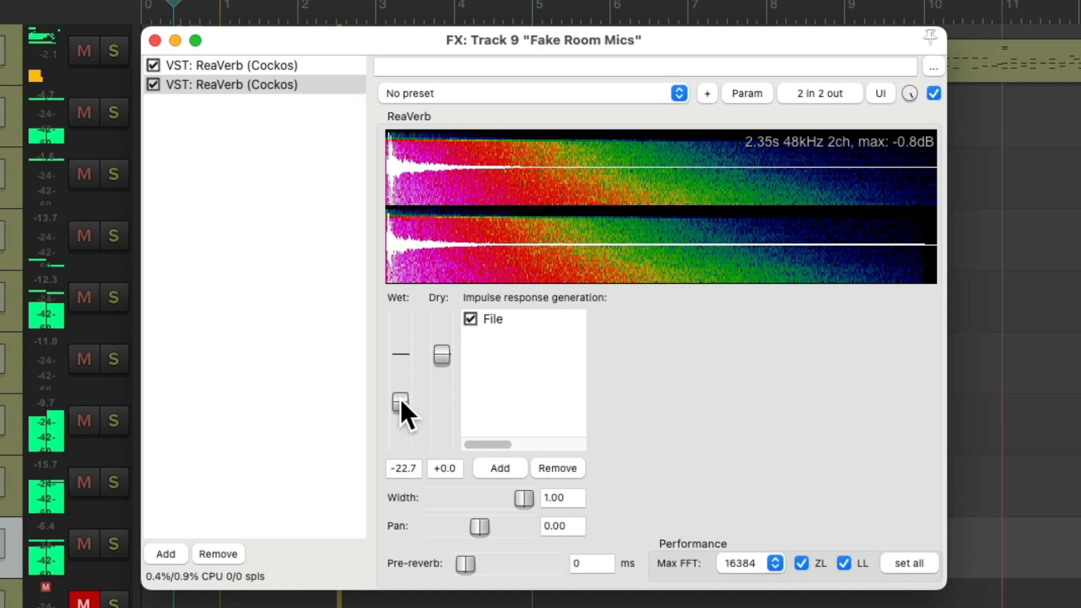
left_click_drag(400, 400, 400, 407)
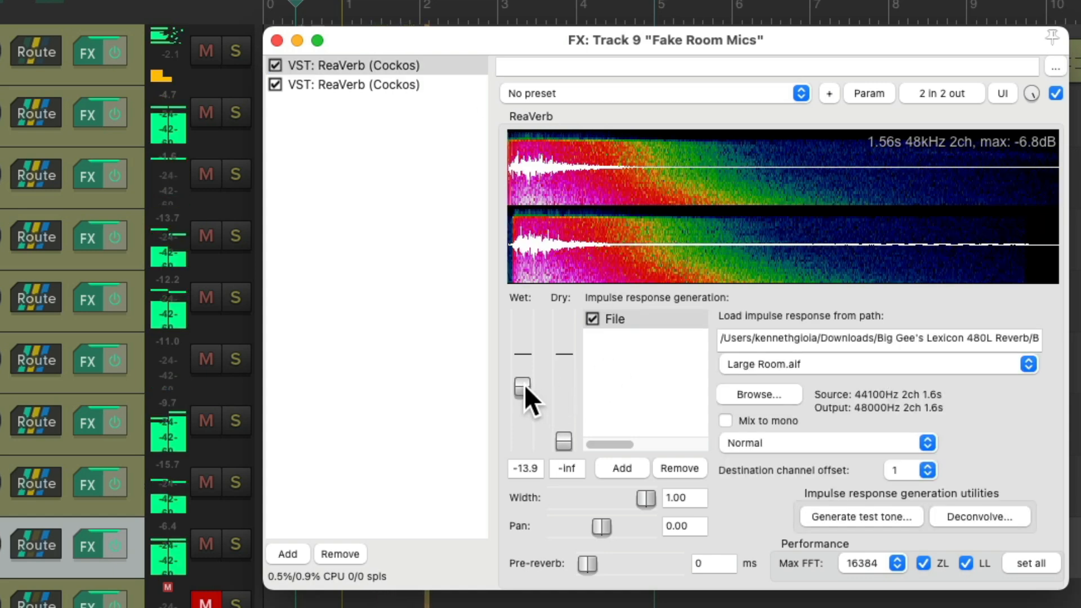
Set the Large Room ReaVerb wet to -14.6 dB and Small Plate wet to -24.2 dB.
left_click_drag(522, 386, 522, 389)
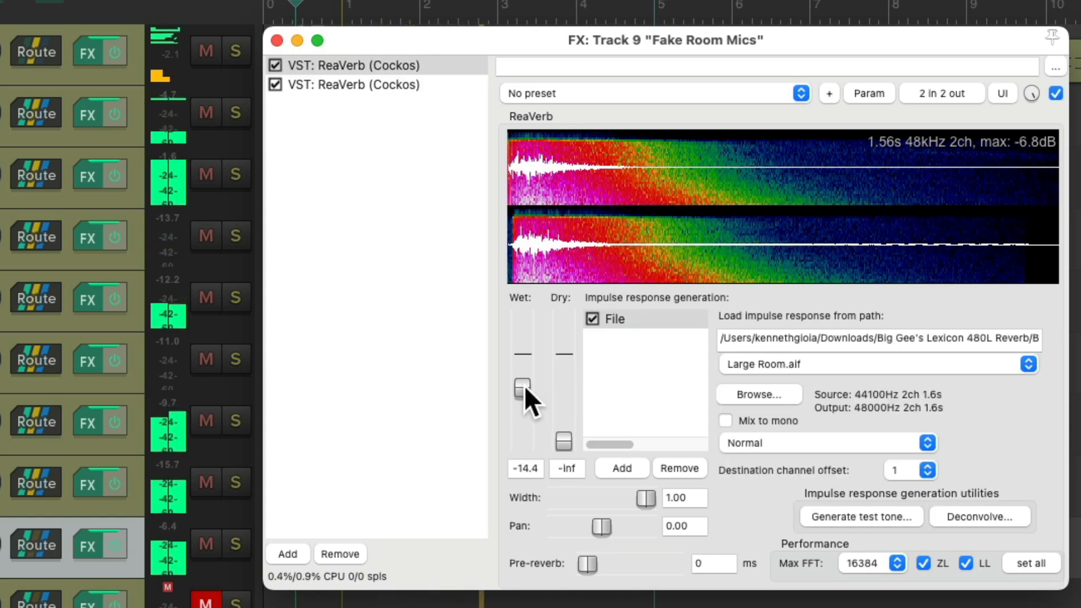
left_click(352, 84)
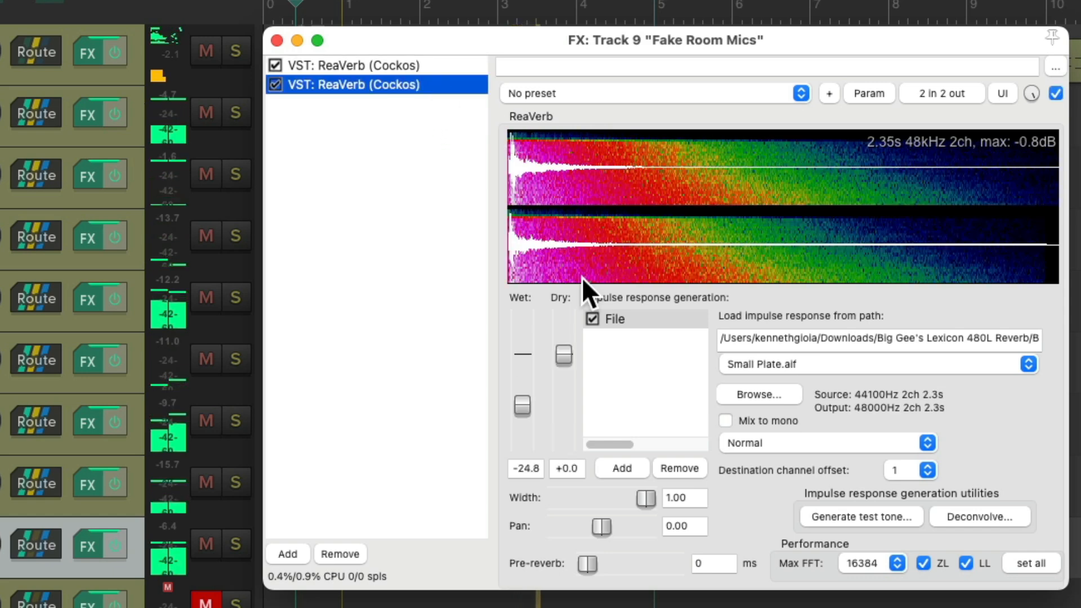
left_click_drag(522, 405, 522, 393)
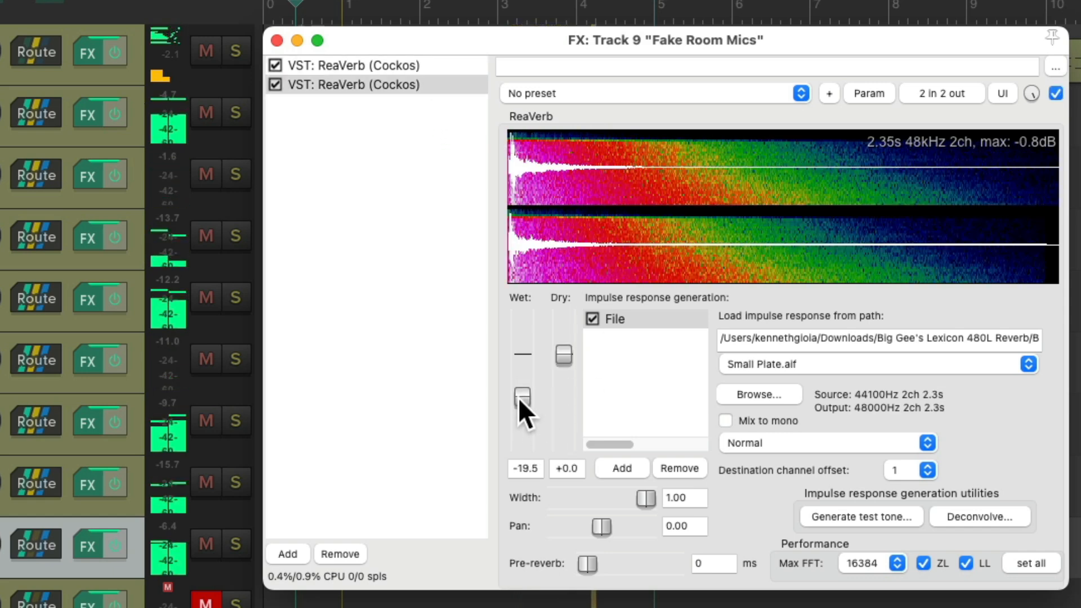
left_click_drag(522, 393, 522, 403)
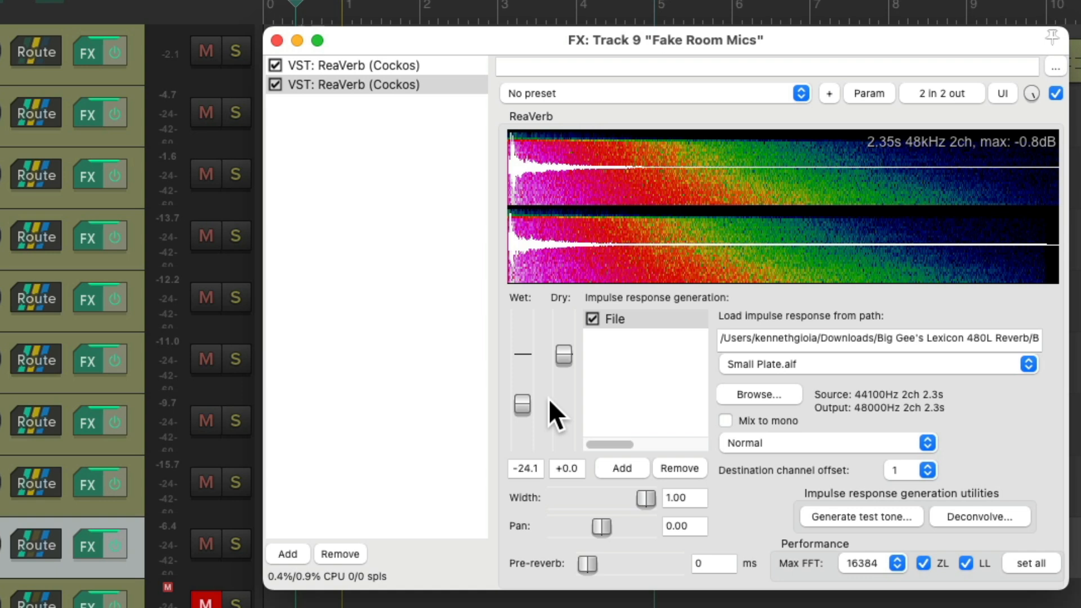
mouse_move(294, 113)
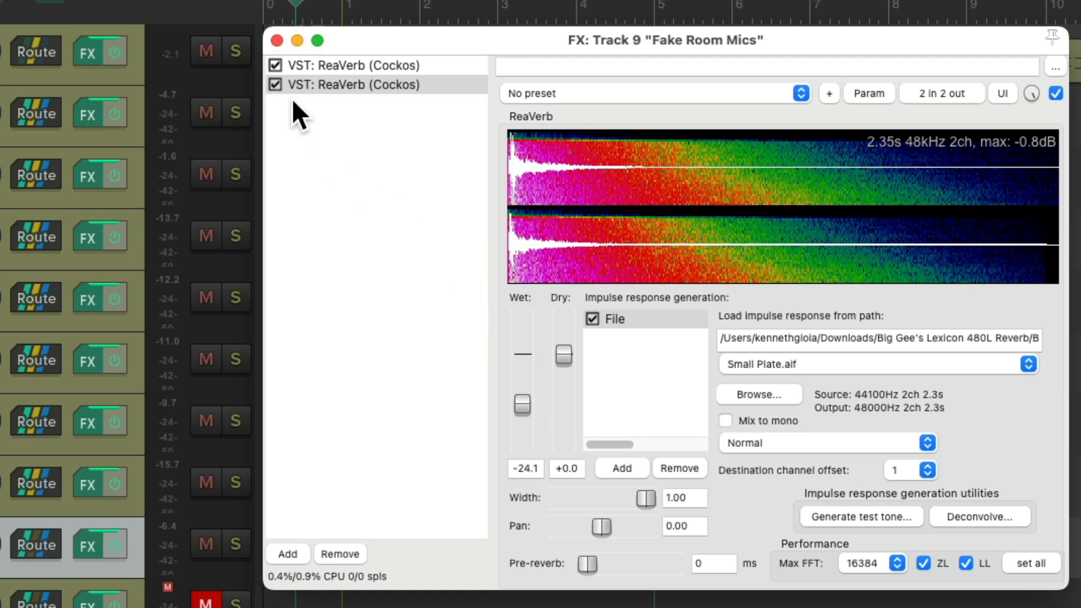
left_click(274, 65)
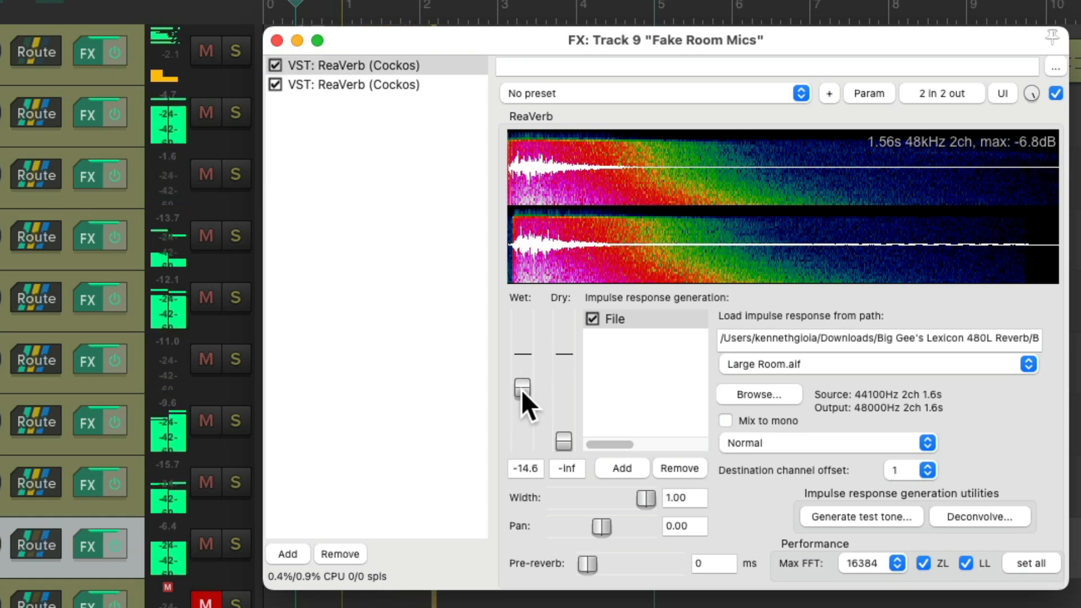
left_click(355, 84)
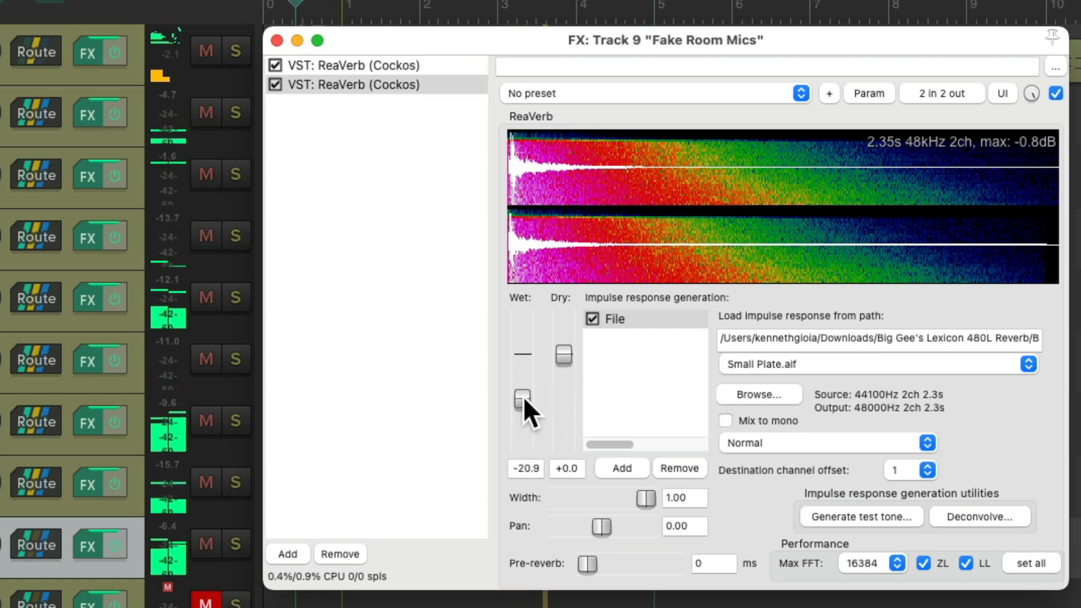
left_click_drag(522, 396, 521, 403)
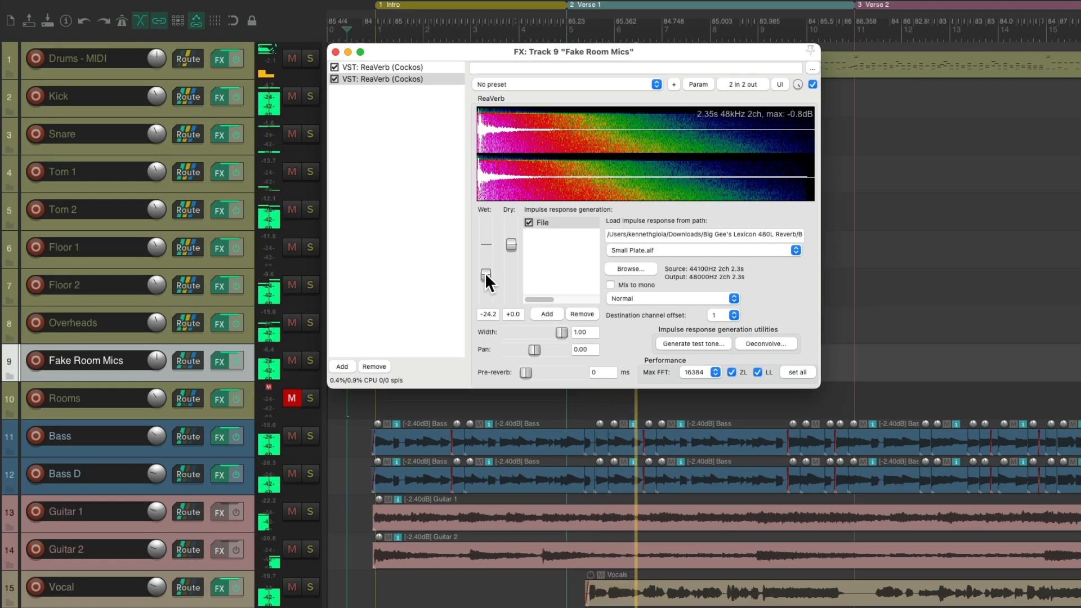
Mute and unmute Fake Room Mics to compare, then readjust Large Room wet to about -14.7 dB.
left_click(292, 361)
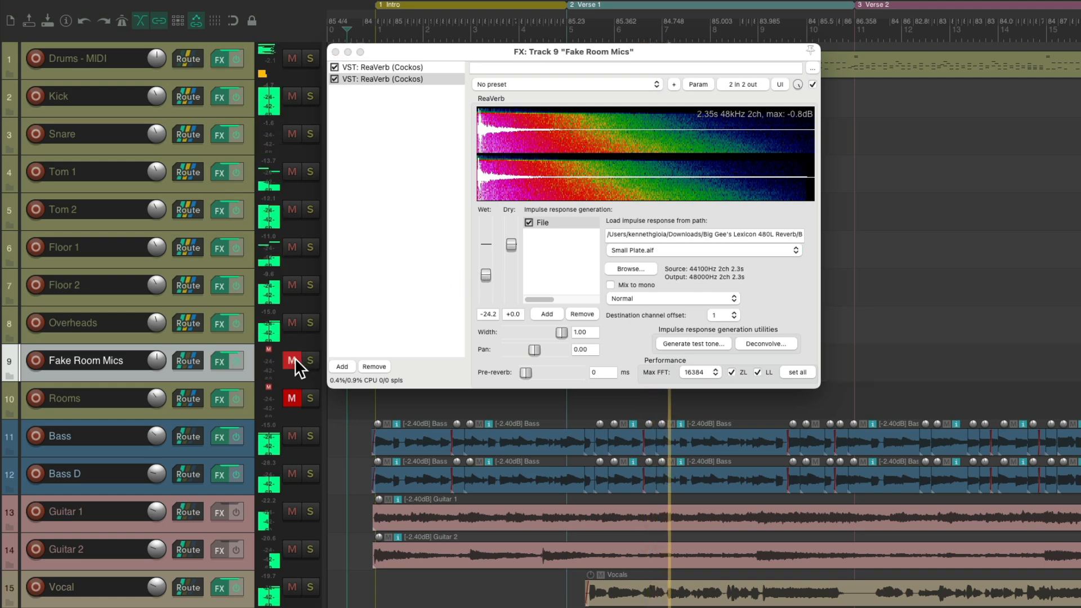
left_click(292, 398)
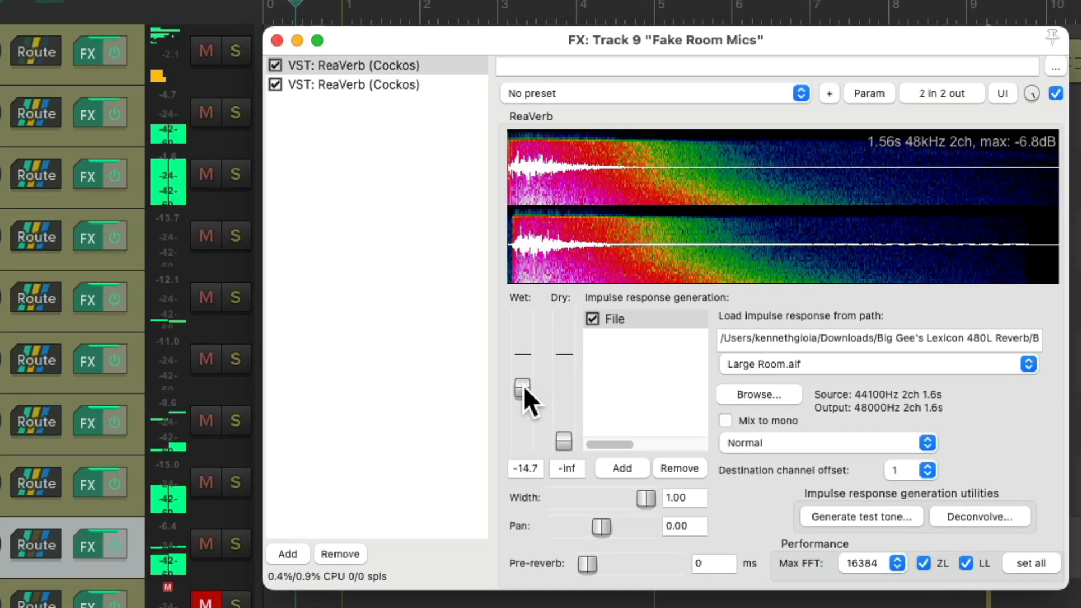
left_click_drag(521, 390, 521, 379)
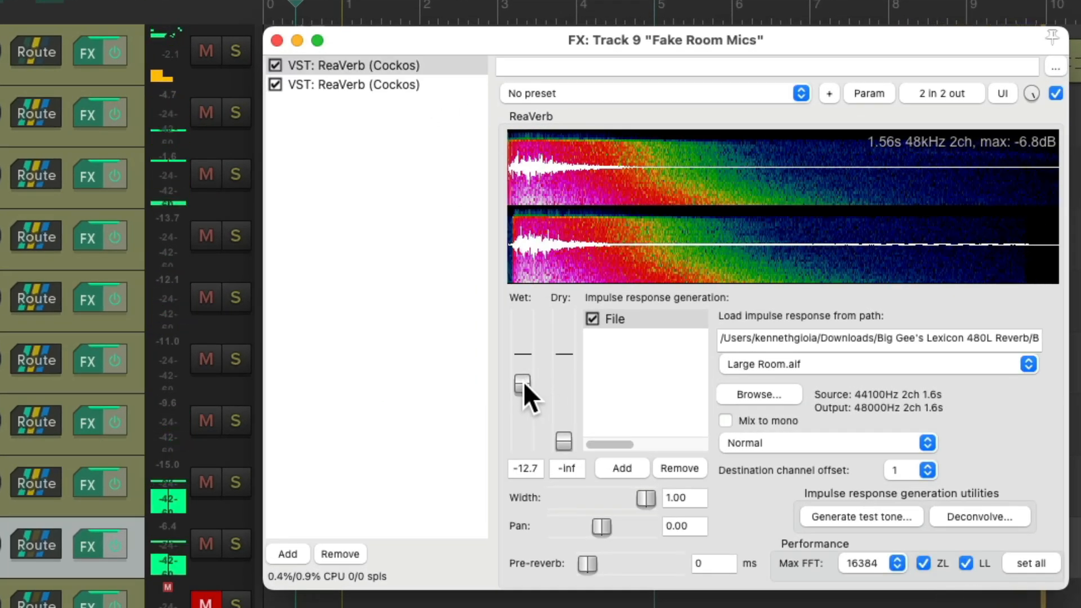
left_click_drag(523, 383, 523, 393)
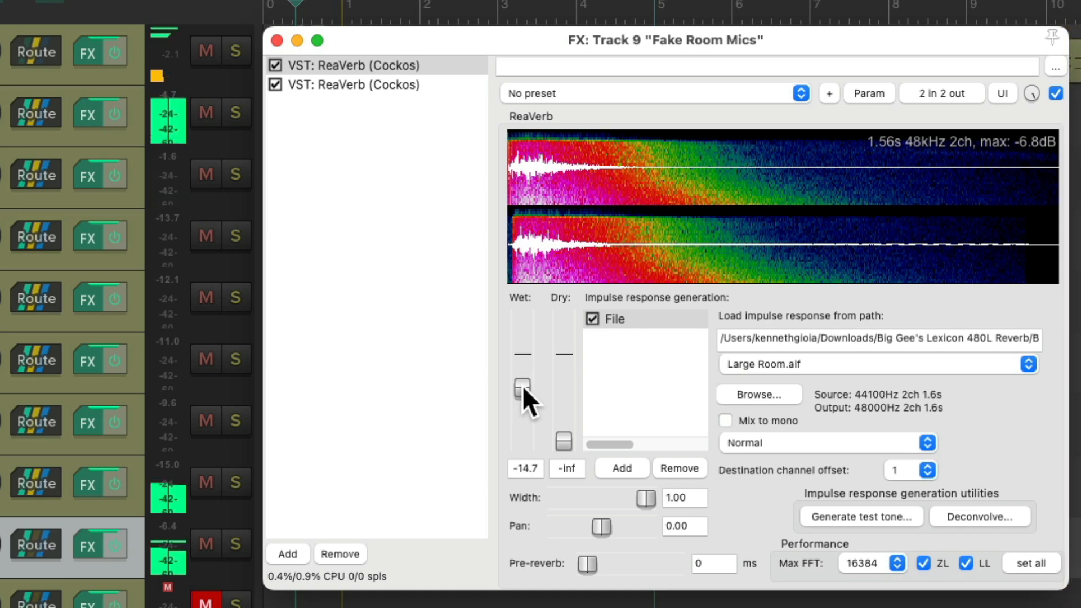
Compare with a reverb bypassed, re-enable both, and set Small Plate wet to about -22.3 dB.
left_click(349, 85)
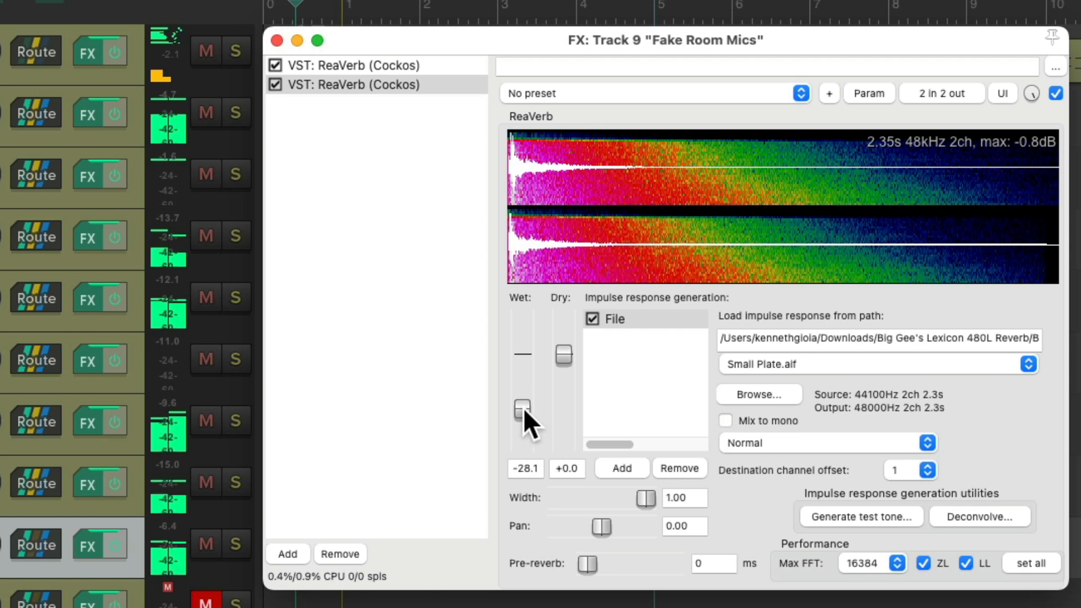
left_click_drag(522, 408, 522, 402)
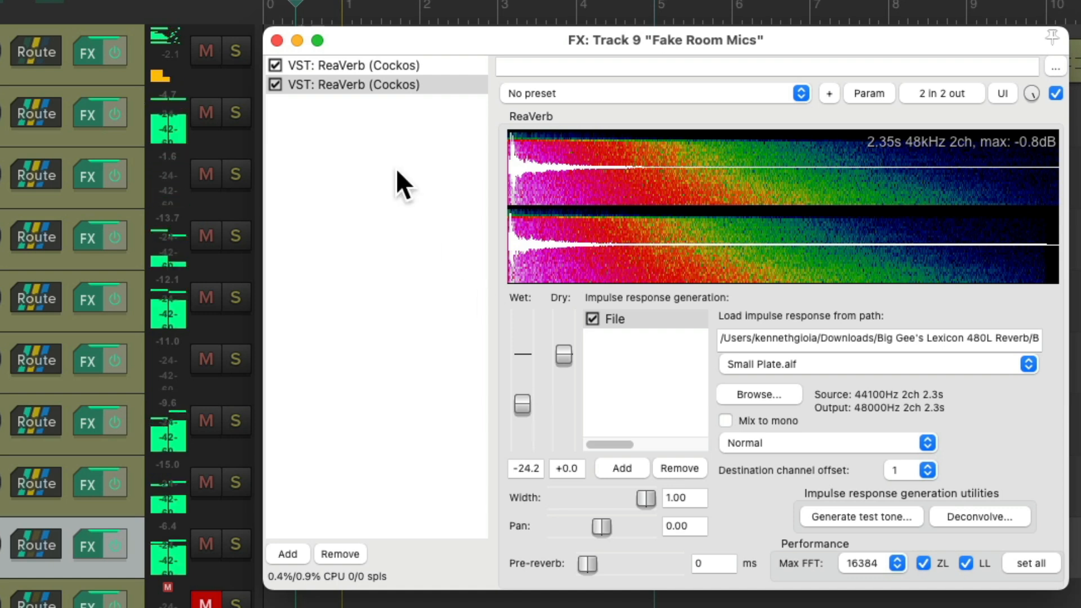
left_click(274, 65)
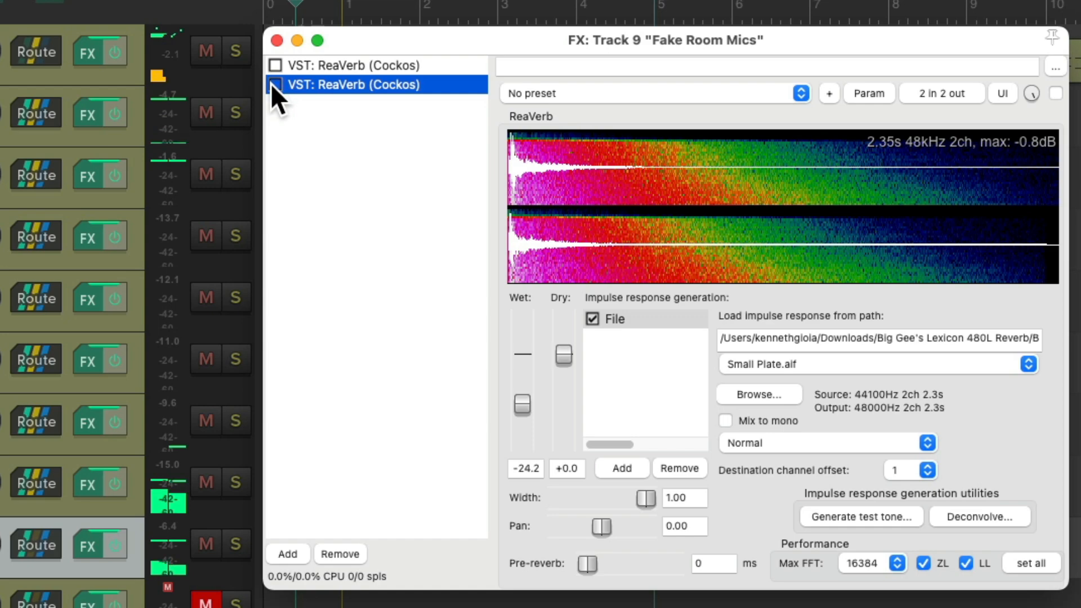
left_click(277, 85)
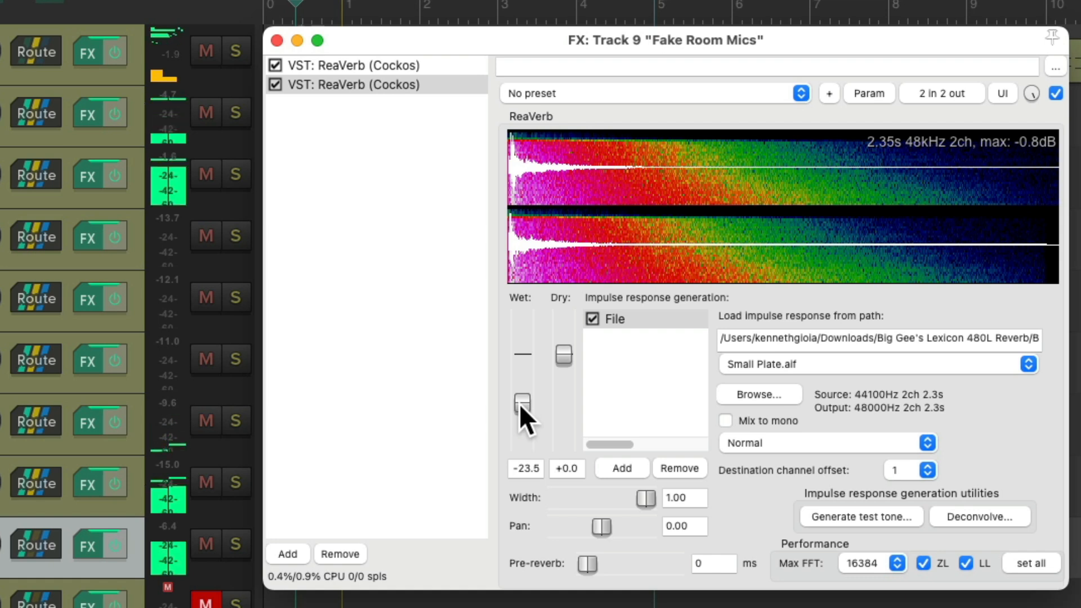
left_click_drag(522, 400, 523, 402)
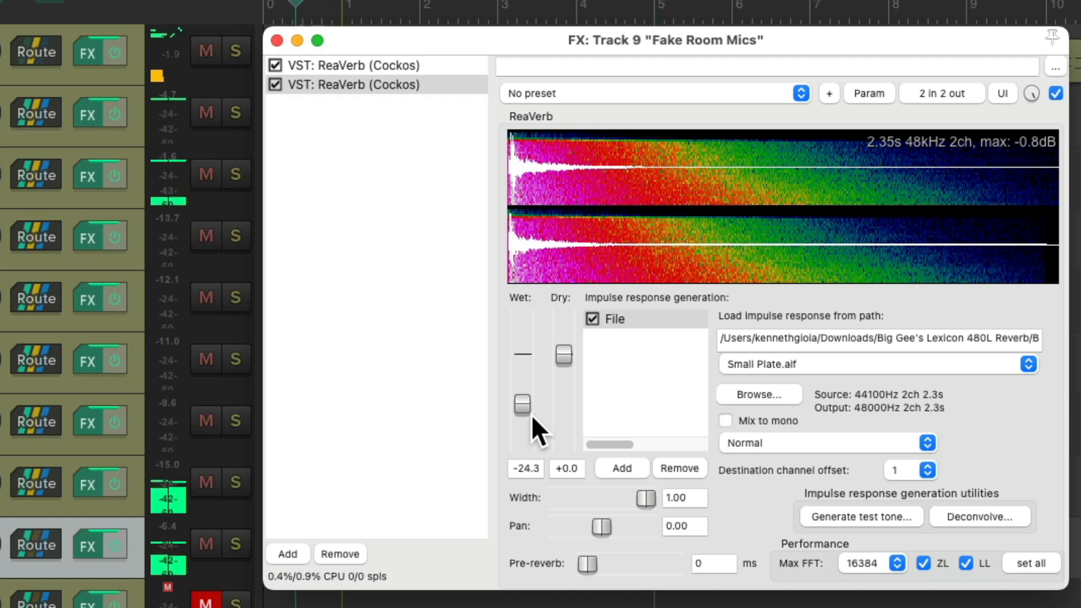
mouse_move(551, 425)
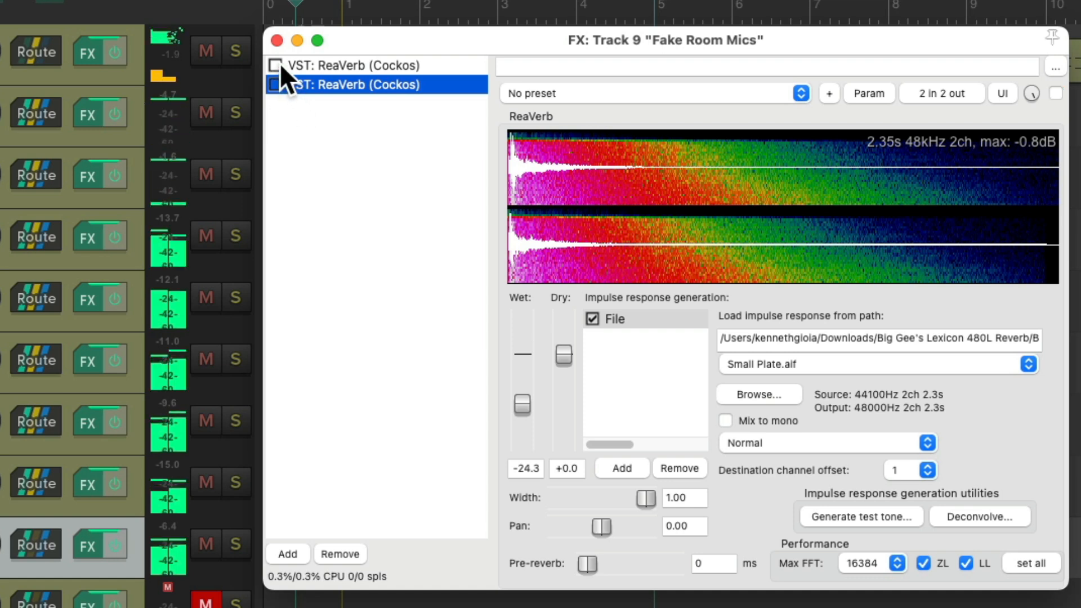
left_click(276, 65)
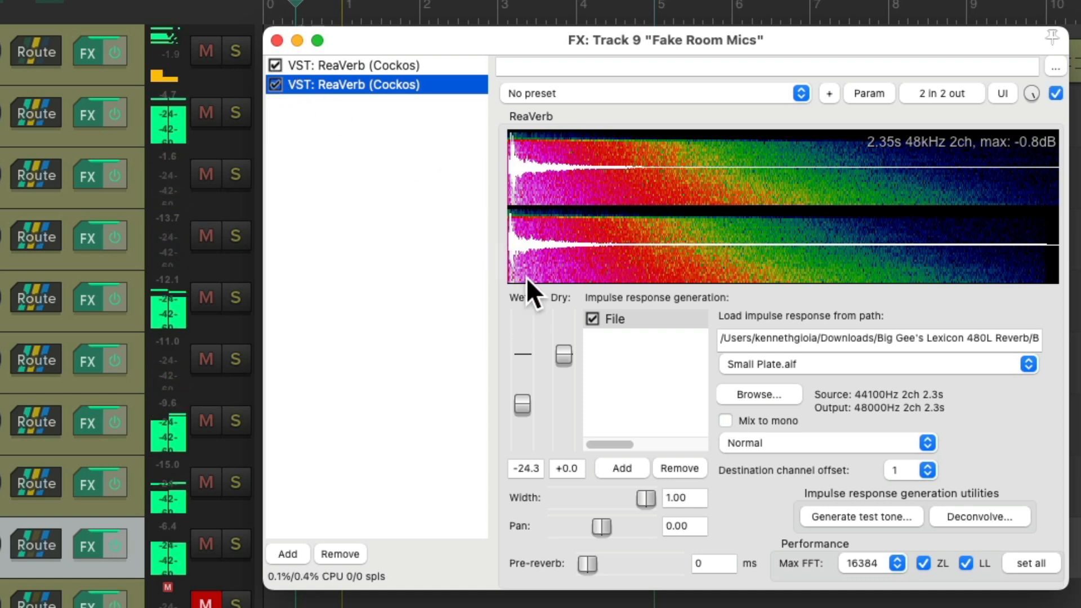
left_click_drag(521, 405, 522, 400)
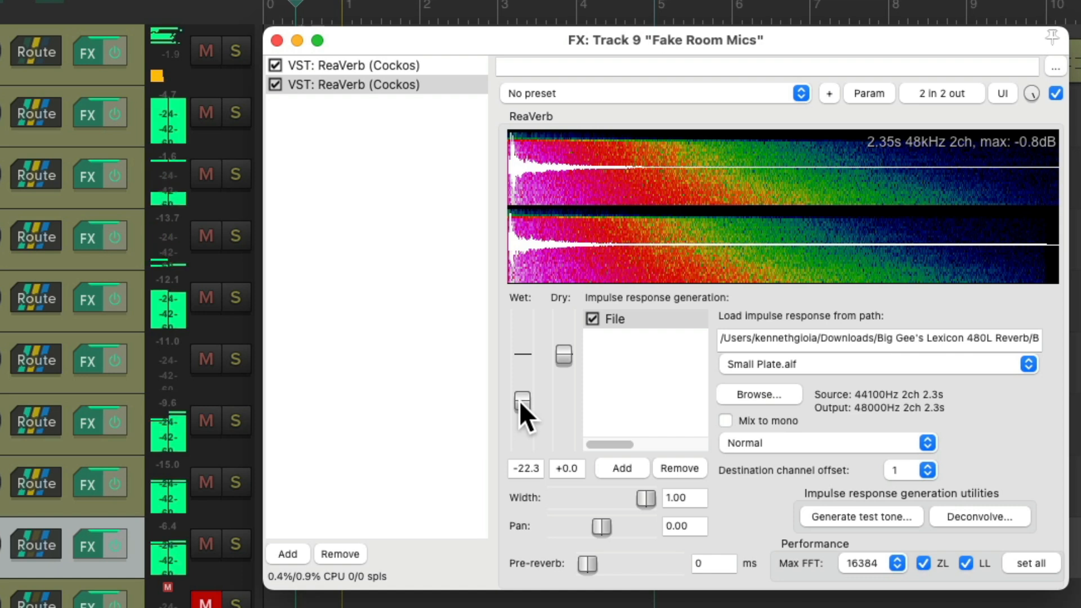